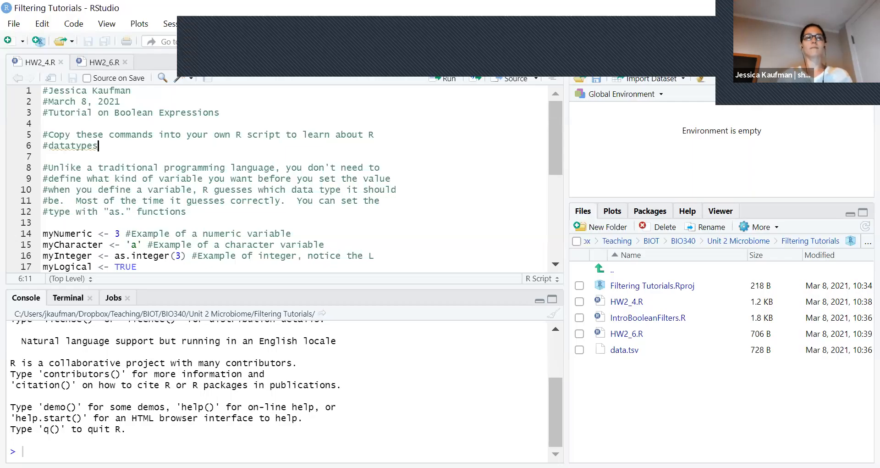
pyautogui.moveTo(505, 265)
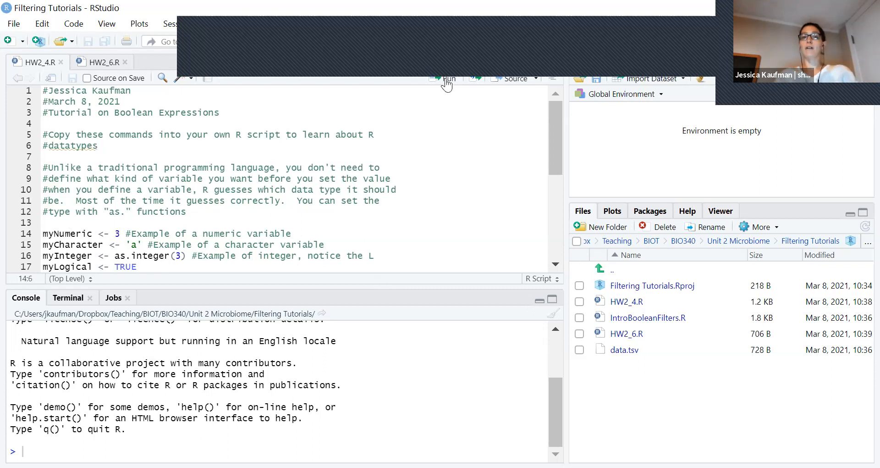
# Step: Run the variable definition lines, adding myInteger (3L) and myLogical (TRUE)
pyautogui.click(448, 78)
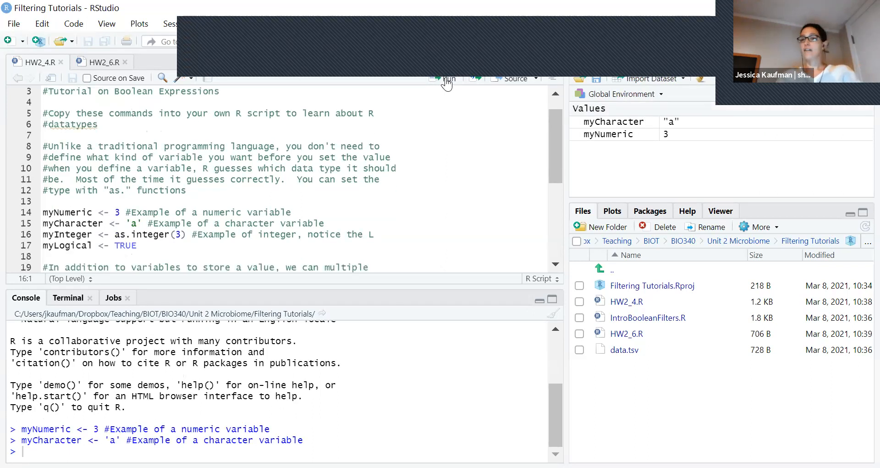
pyautogui.click(446, 78)
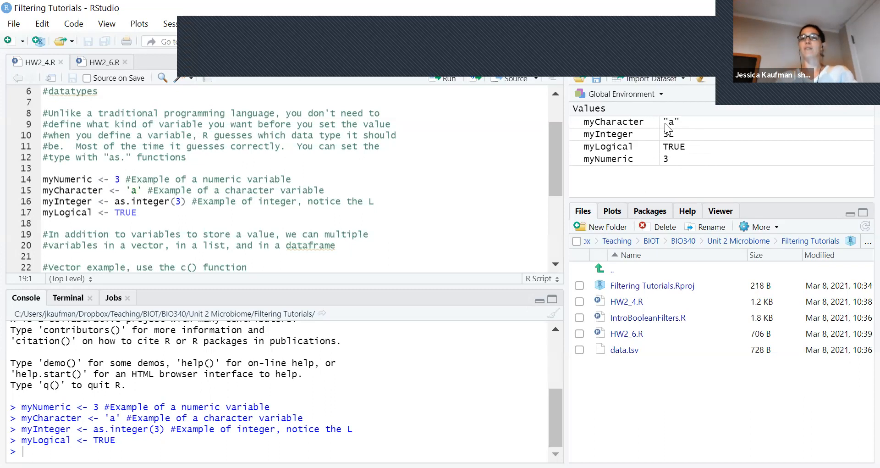
pyautogui.moveTo(674, 127)
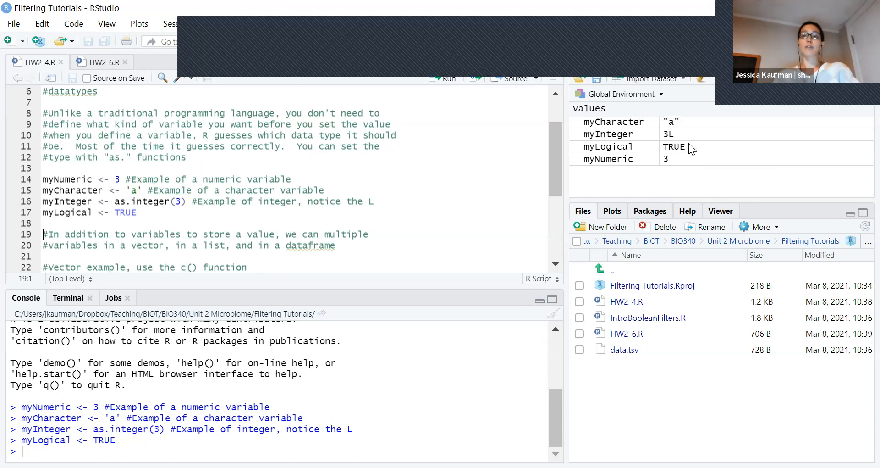
pyautogui.moveTo(668, 164)
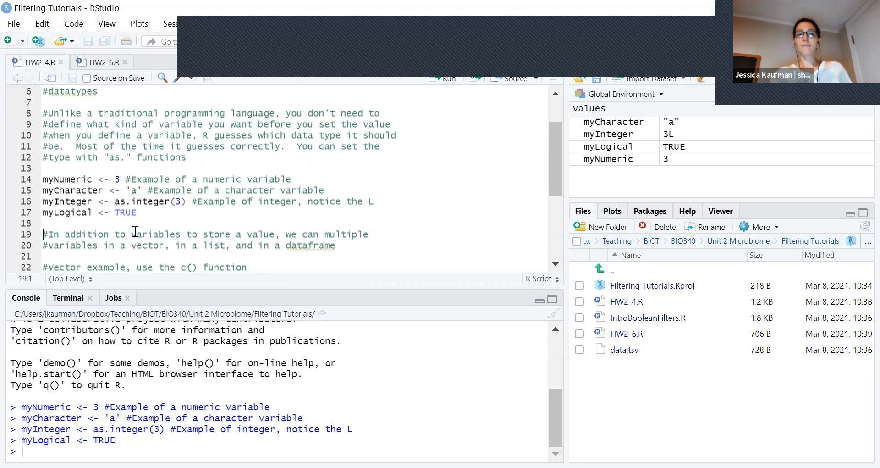
pyautogui.doubleClick(119, 201)
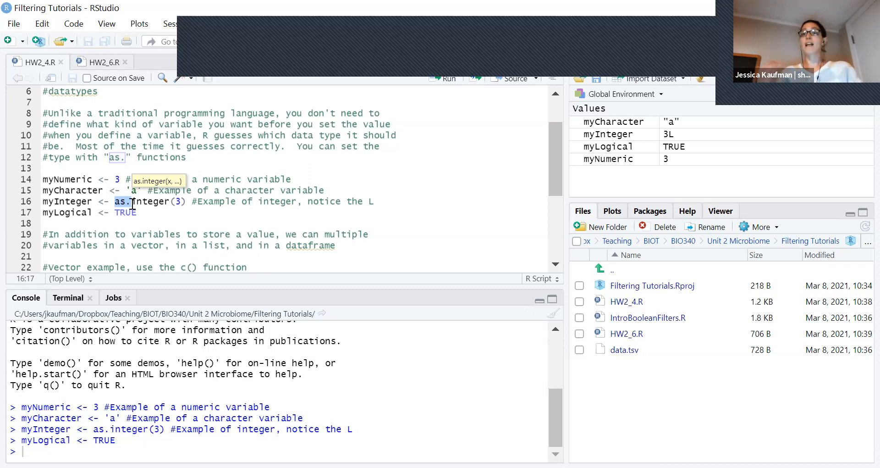
pyautogui.click(121, 235)
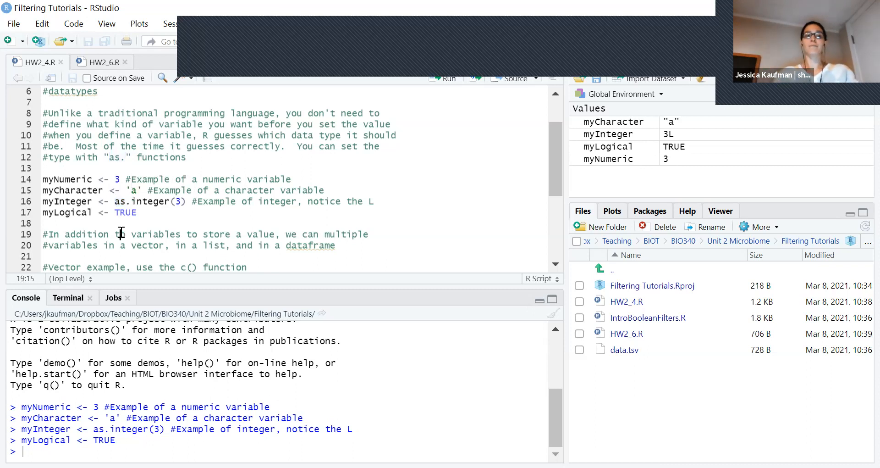
# Step: Define myNumericVector as c(2, 5, 7) and myCharVector with a, c, e, z
pyautogui.write('myNumericVector <- c(2, 5, 7)')
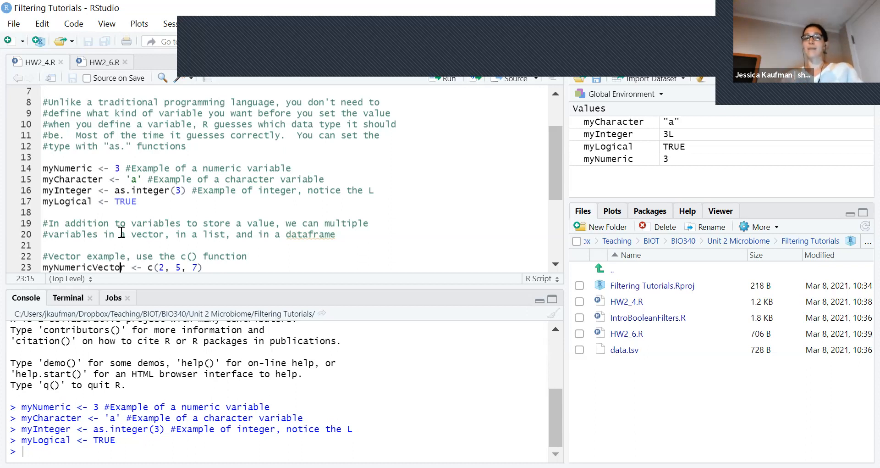
pyautogui.moveTo(444, 87)
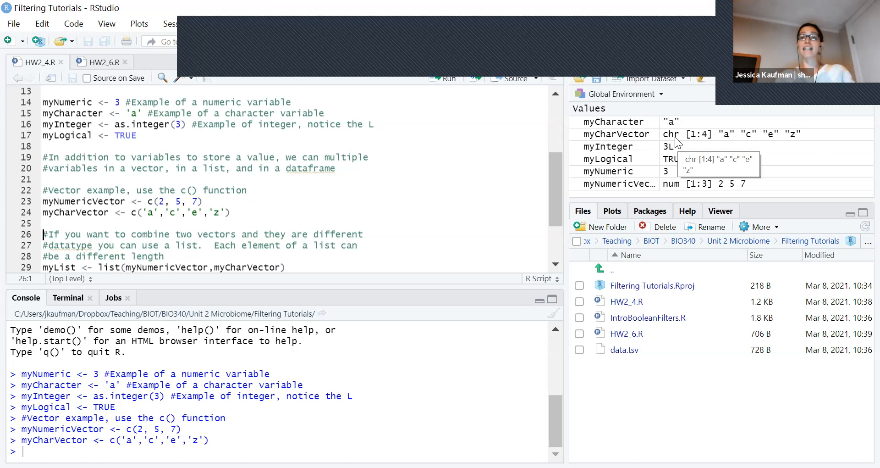
pyautogui.moveTo(676, 188)
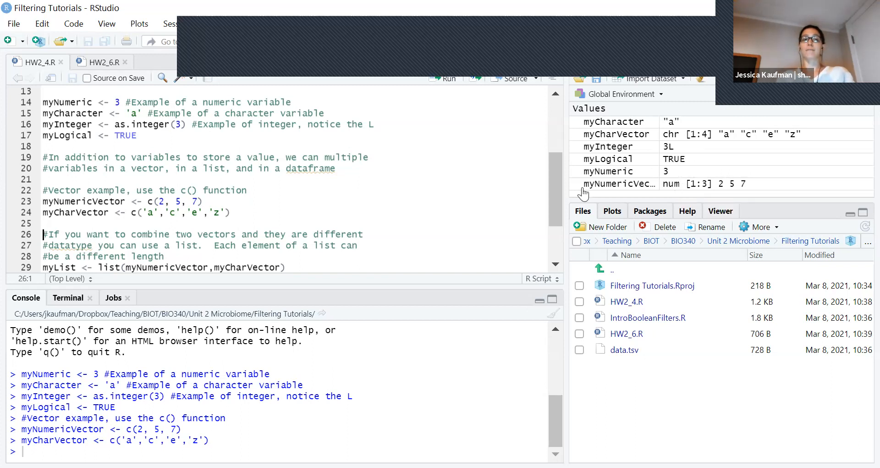
pyautogui.scroll(-3)
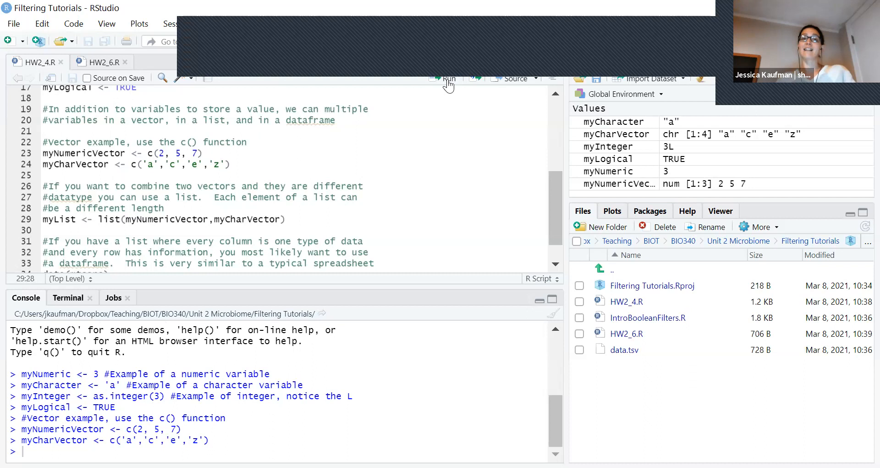
# Step: Run the myList line, expand myList to view its two elements, and load mtcars
pyautogui.click(449, 79)
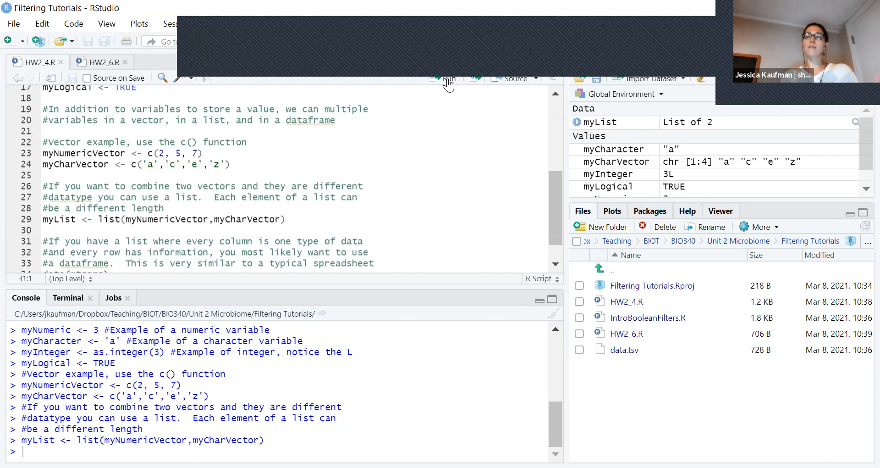
pyautogui.click(576, 122)
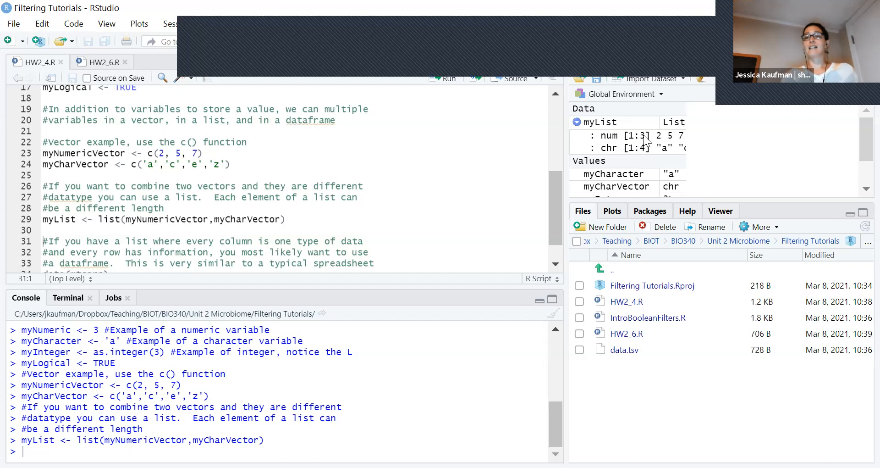
pyautogui.moveTo(636, 148)
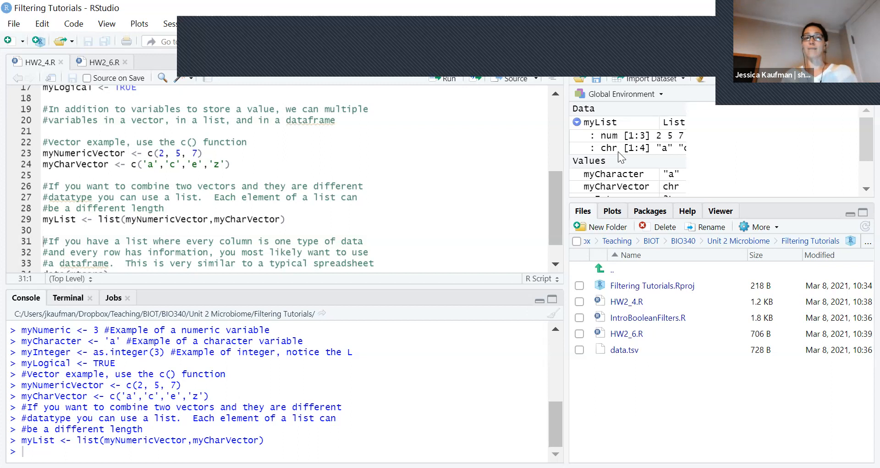
pyautogui.moveTo(562, 202)
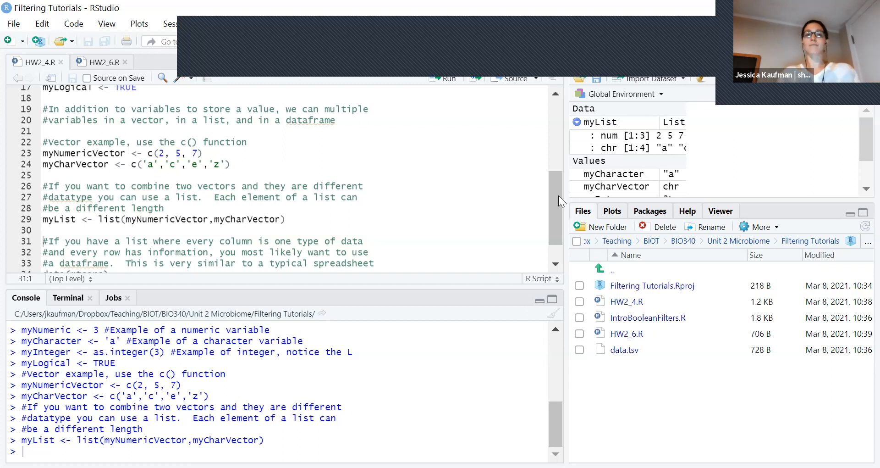
pyautogui.scroll(-3)
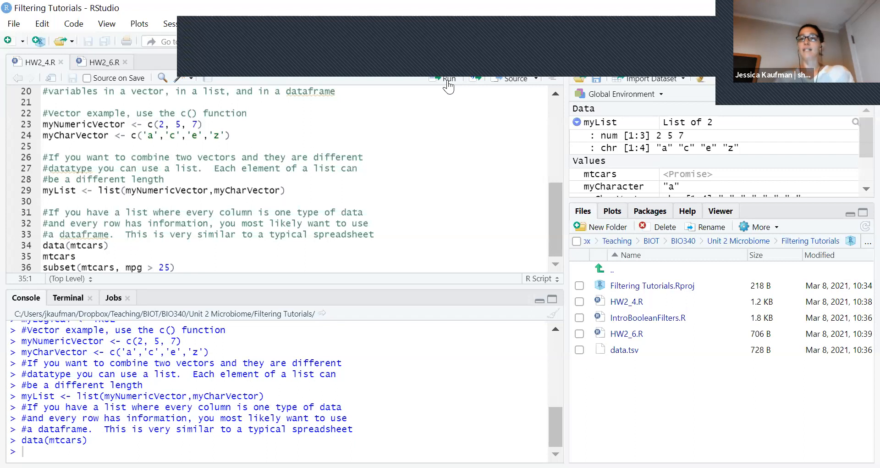
# Step: Print all 32 mtcars rows in the console and open mtcars with View()
pyautogui.click(448, 78)
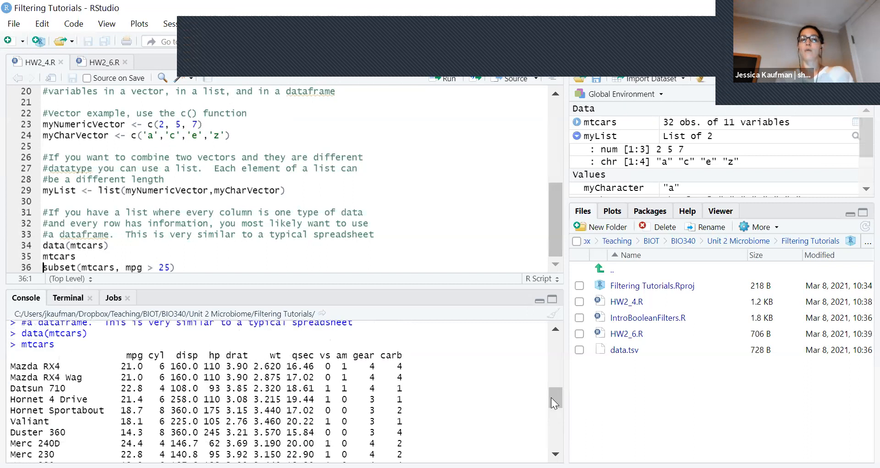
pyautogui.click(598, 122)
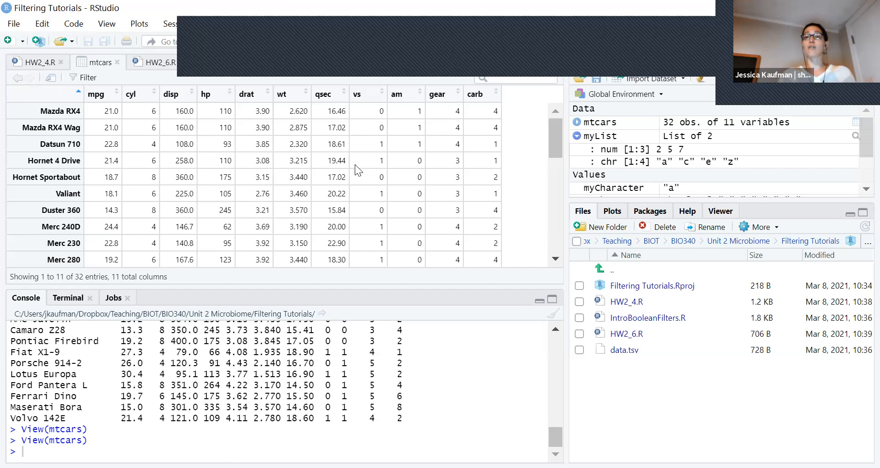
# Step: Run subset(mtcars, mpg > 25) and check the Mazda RX4 Wag hp of 110
pyautogui.click(35, 61)
pyautogui.write('subset(mtcars, mpg > 25)')
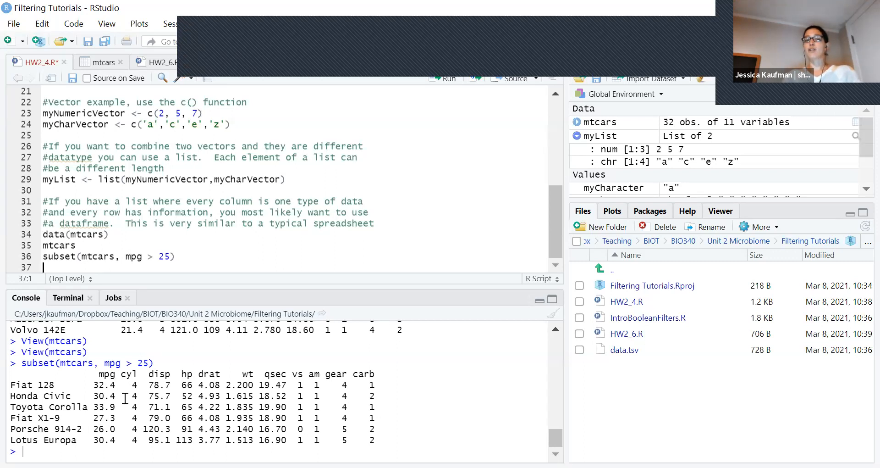
pyautogui.moveTo(139, 277)
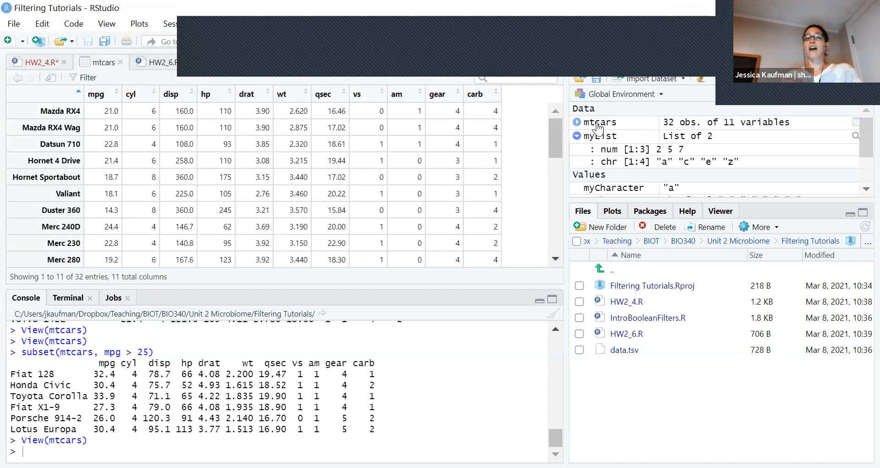
pyautogui.moveTo(375, 173)
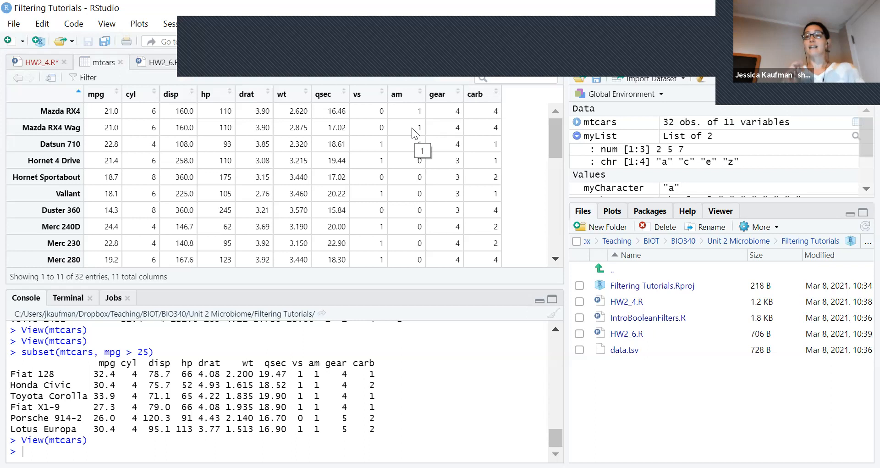
pyautogui.moveTo(264, 156)
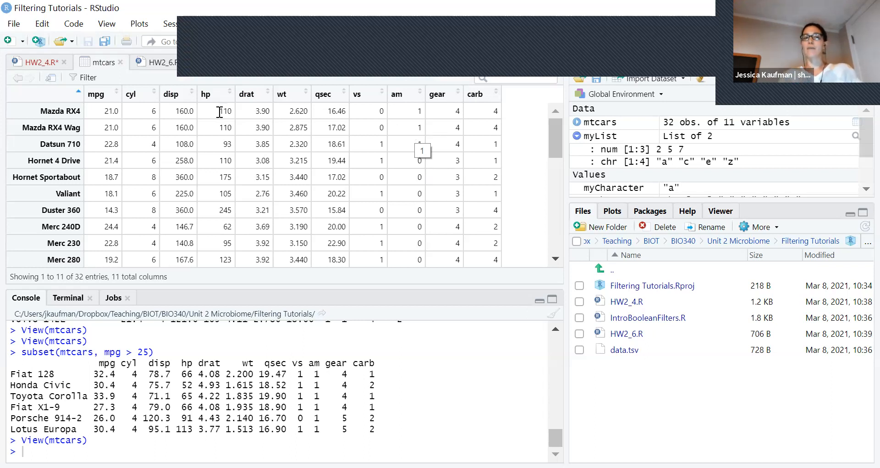
pyautogui.doubleClick(223, 127)
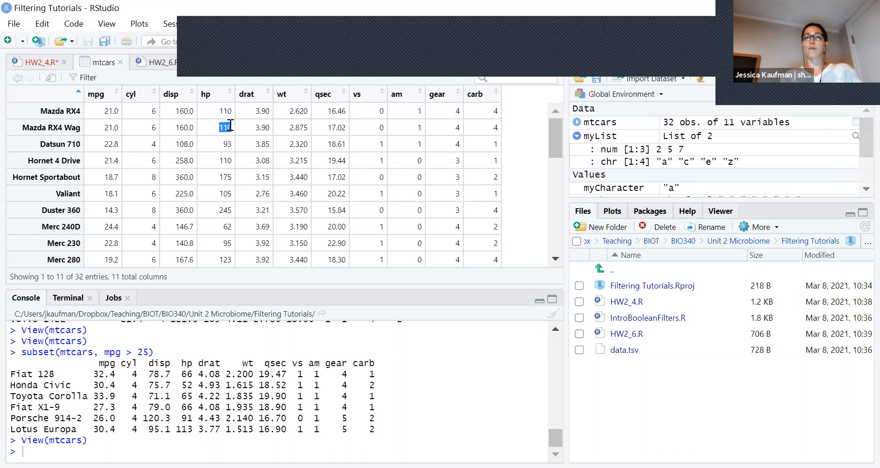
pyautogui.click(34, 62)
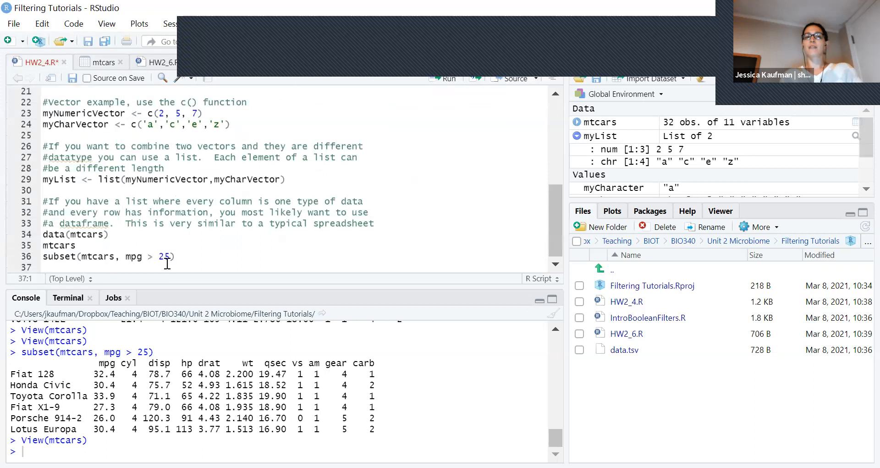
# Step: Run subset(mtcars, hp == 110), returning Mazda RX4, RX4 Wag and Hornet 4 Drive
pyautogui.doubleClick(133, 257)
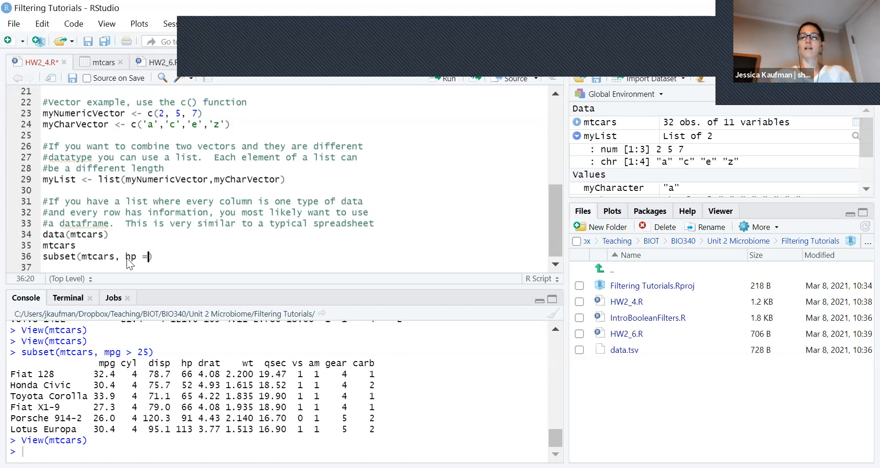
pyautogui.write('= 1')
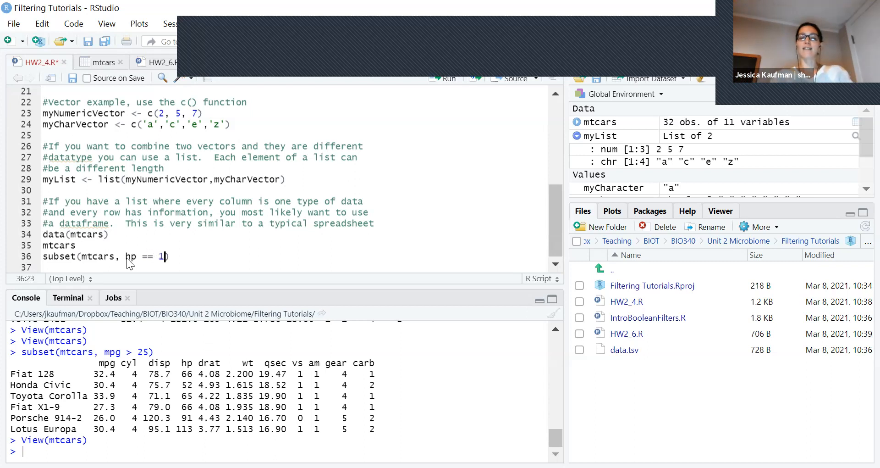
pyautogui.write('10')
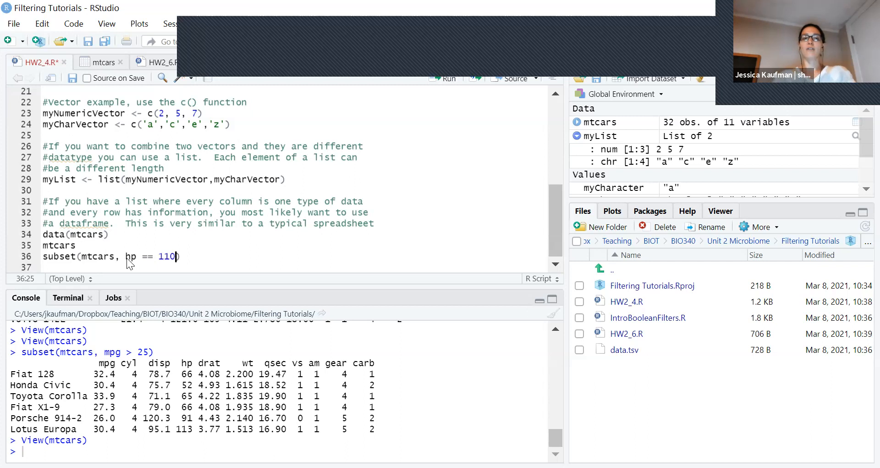
pyautogui.press('Return')
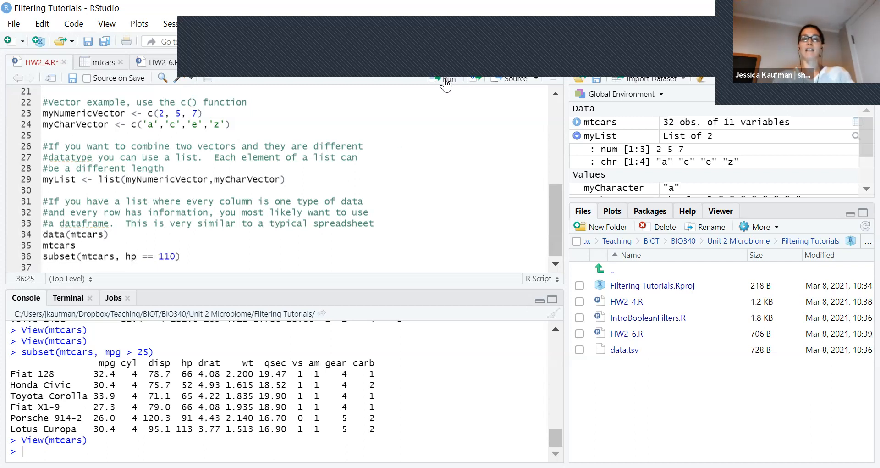
pyautogui.click(448, 78)
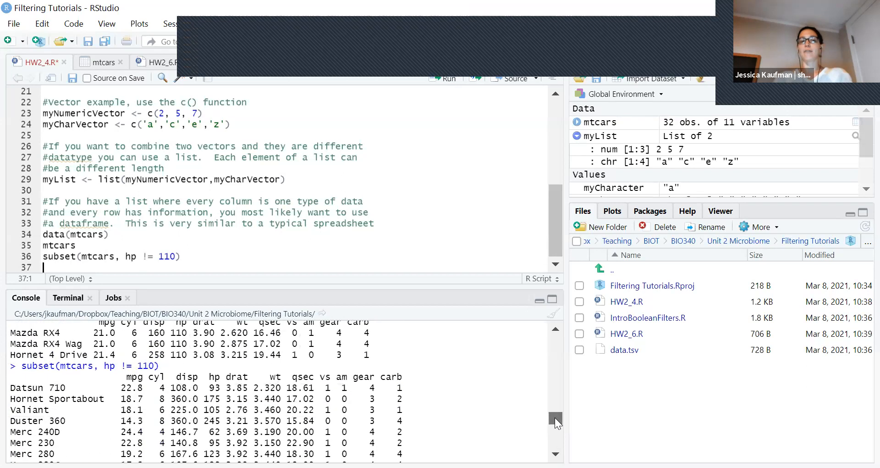
pyautogui.scroll(-3)
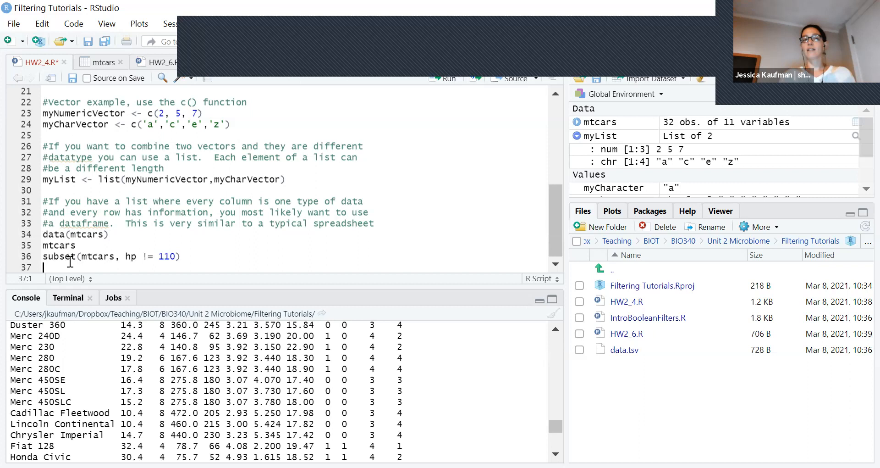
pyautogui.moveTo(87, 256)
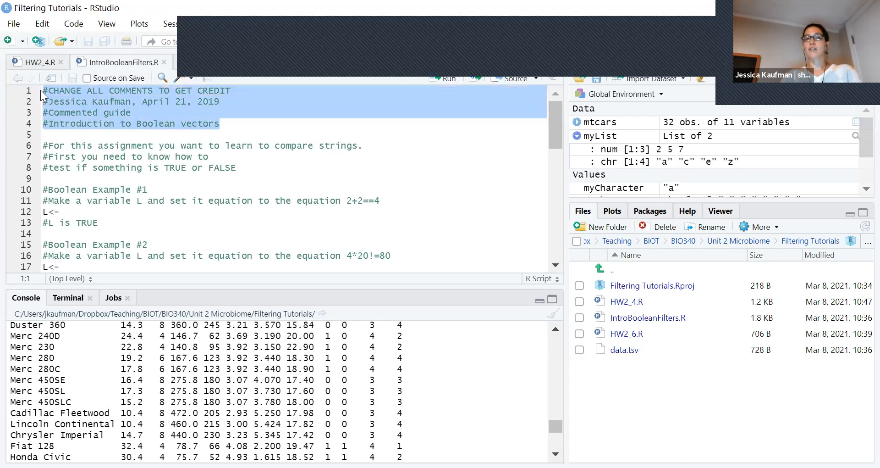
# Step: Add the 'Jesic…ufman' name to the header and set L <- 2+2 == 4
pyautogui.write('#Jesica Ka')
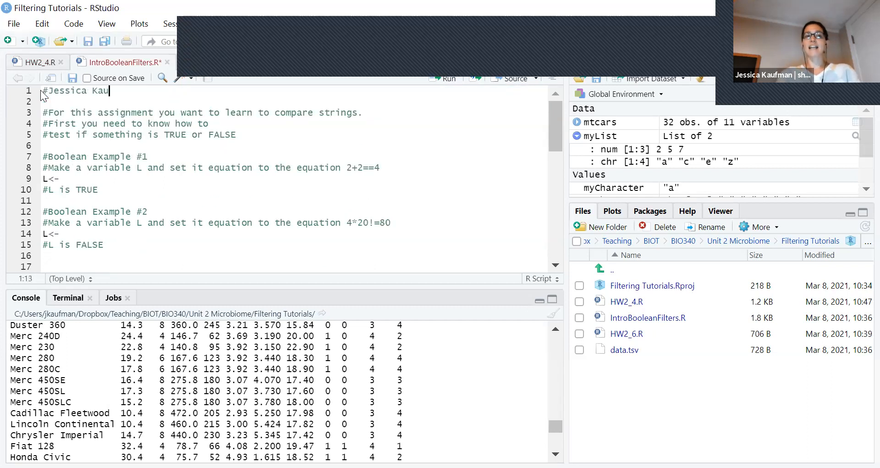
pyautogui.write('ufman')
pyautogui.write('#March 8 2021')
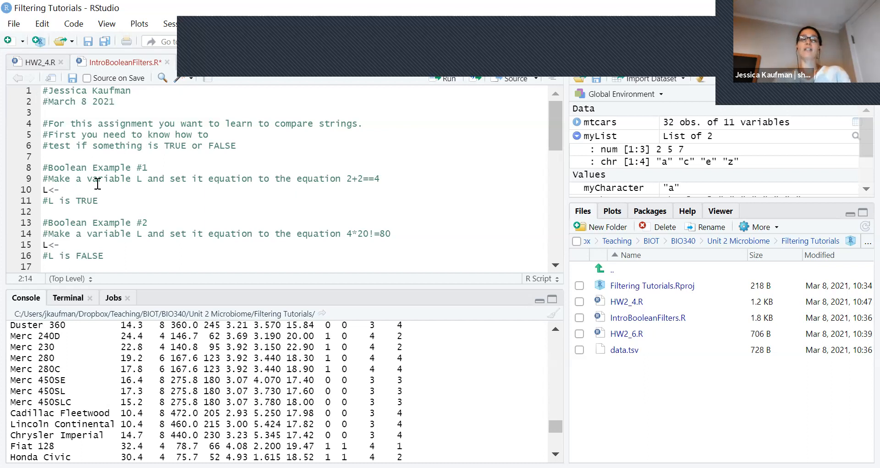
pyautogui.click(66, 190)
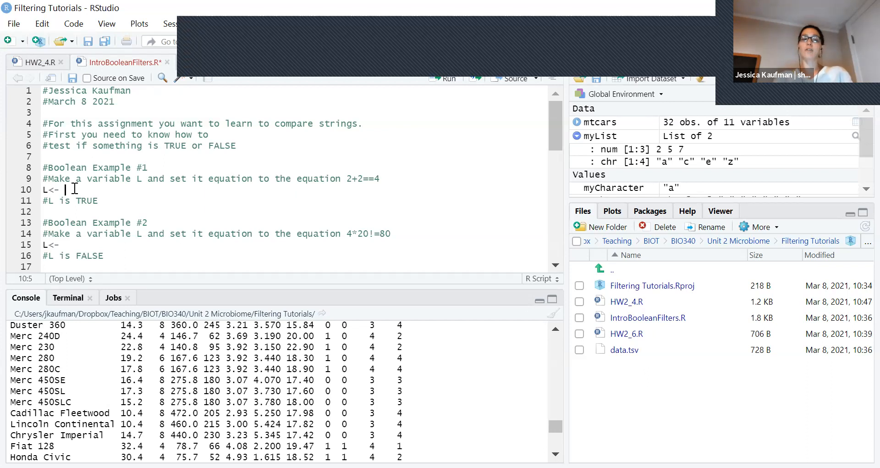
pyautogui.write('2=')
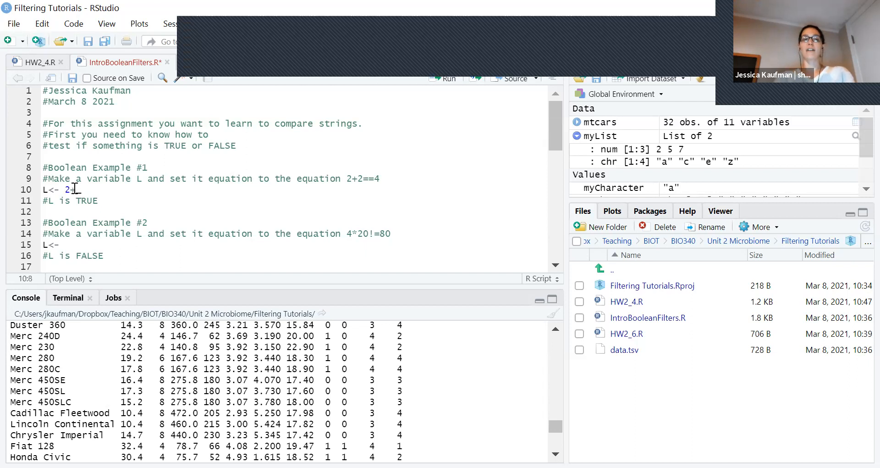
pyautogui.write('2')
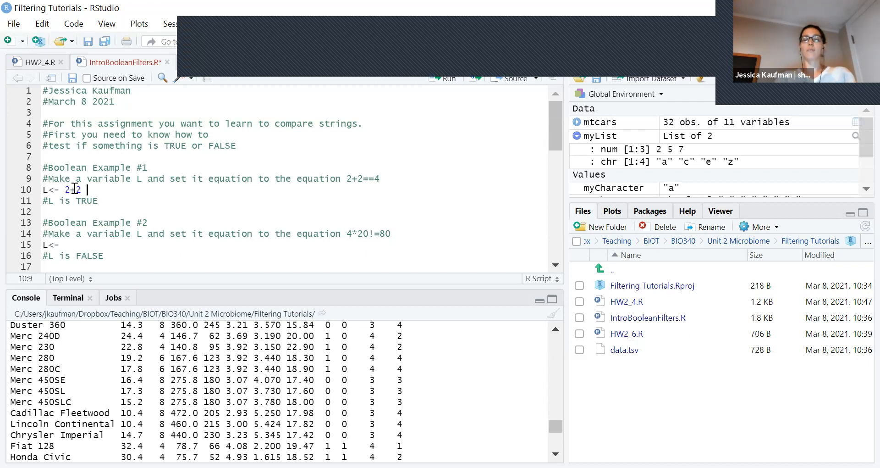
pyautogui.write('==')
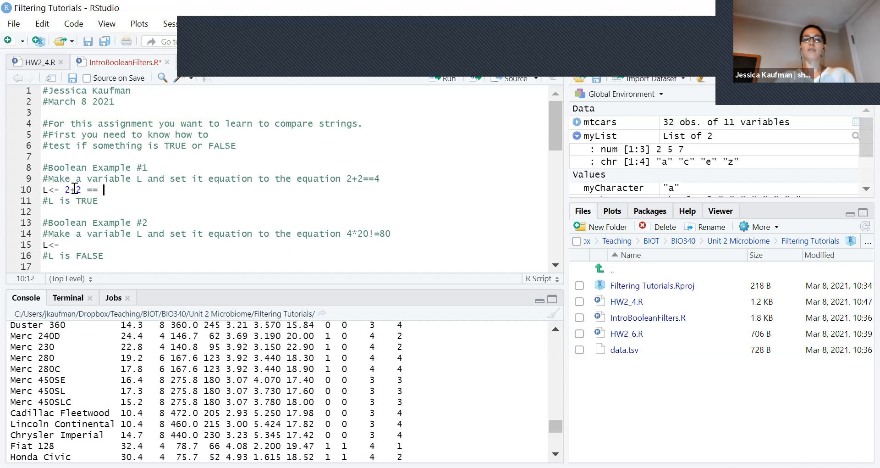
pyautogui.write('4')
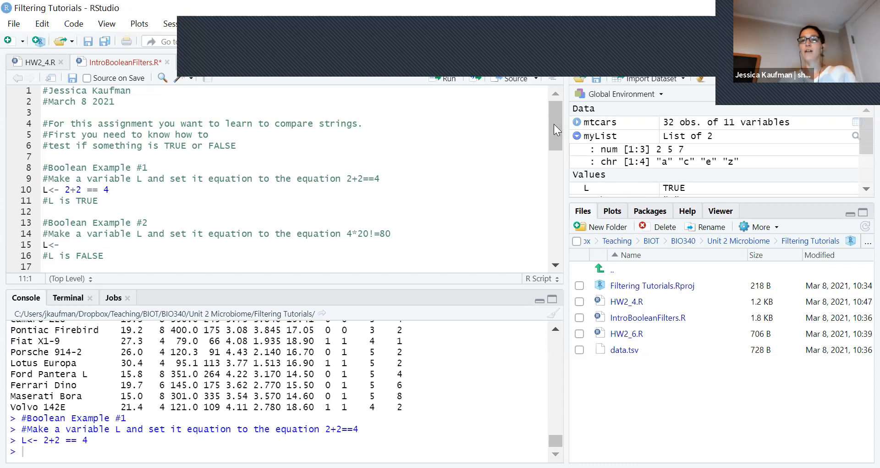
pyautogui.scroll(-3)
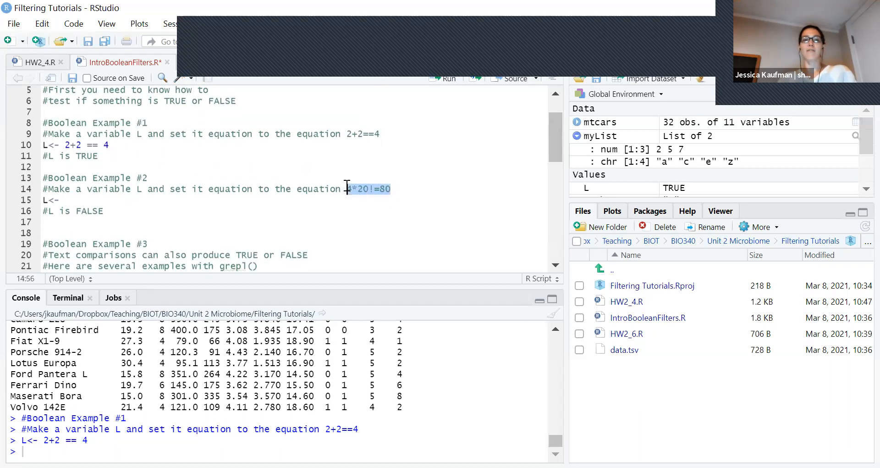
# Step: Fill Example #2 with L <- 4*20==70 and run it, giving FALSE
pyautogui.click(65, 200)
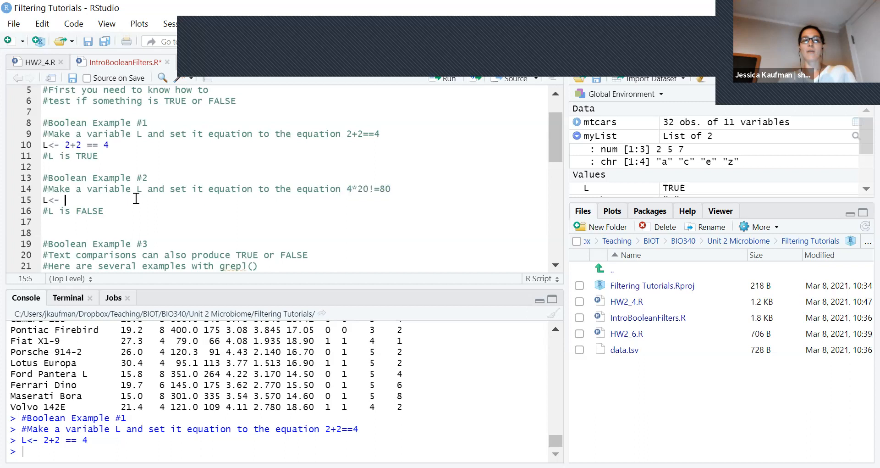
pyautogui.write('4*20!=80')
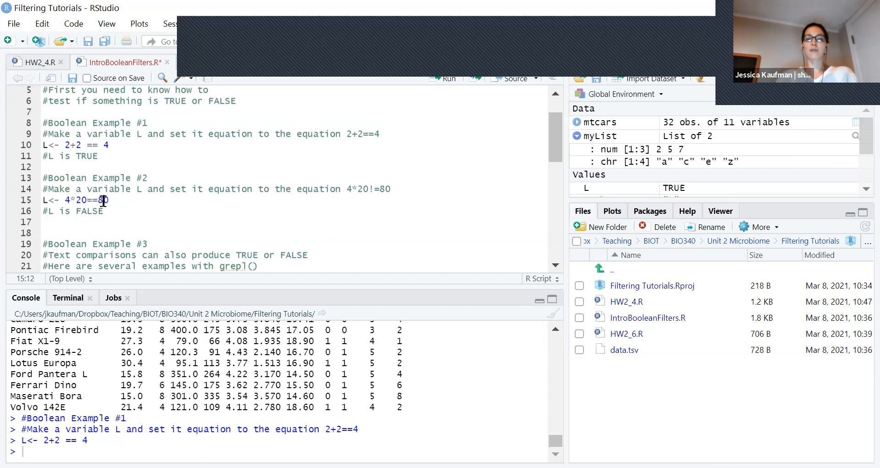
pyautogui.write('7')
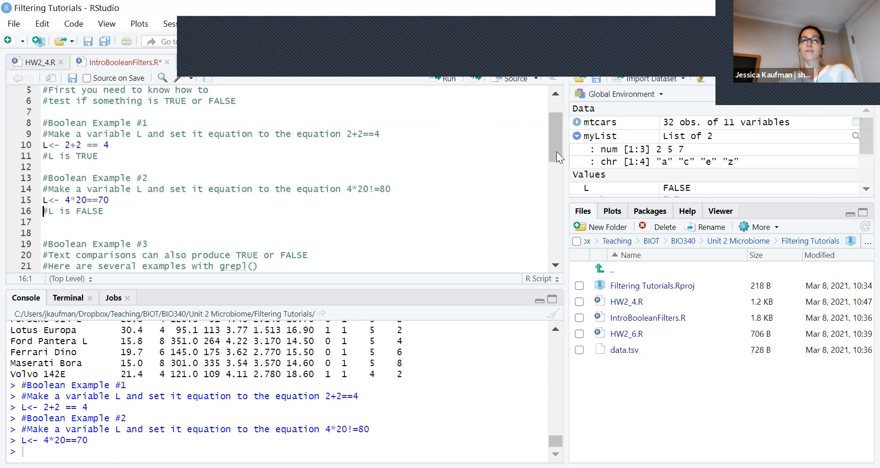
pyautogui.scroll(-3)
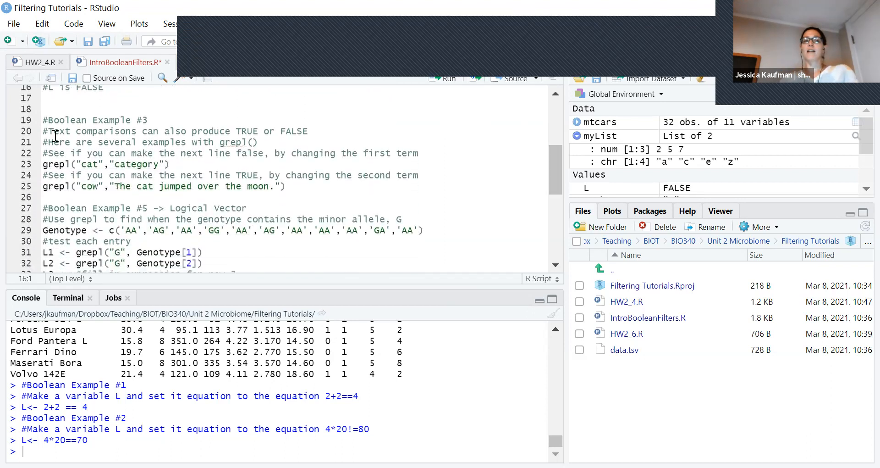
# Step: Change the first grepl search to 'dog' and run the 'cow' comparison, returning TRUE
pyautogui.click(185, 164)
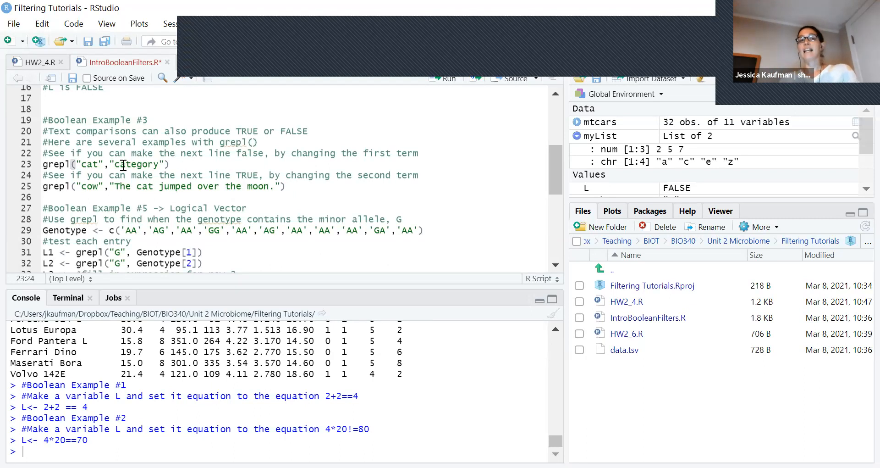
pyautogui.moveTo(89, 164)
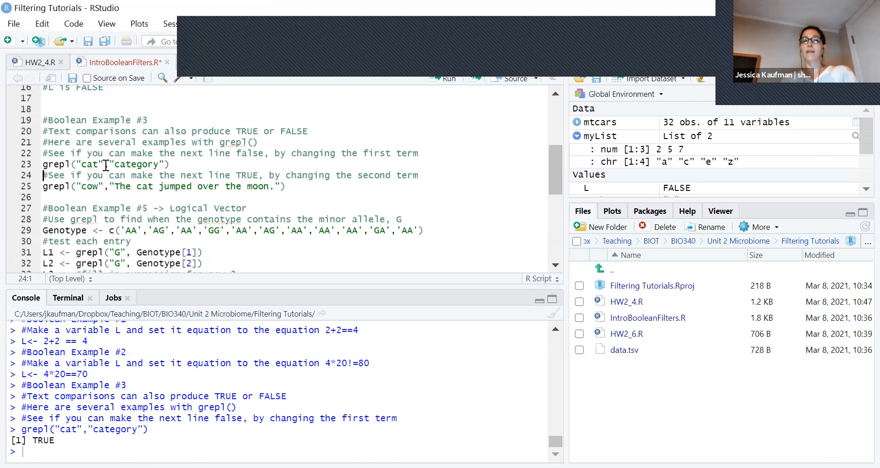
pyautogui.doubleClick(89, 164)
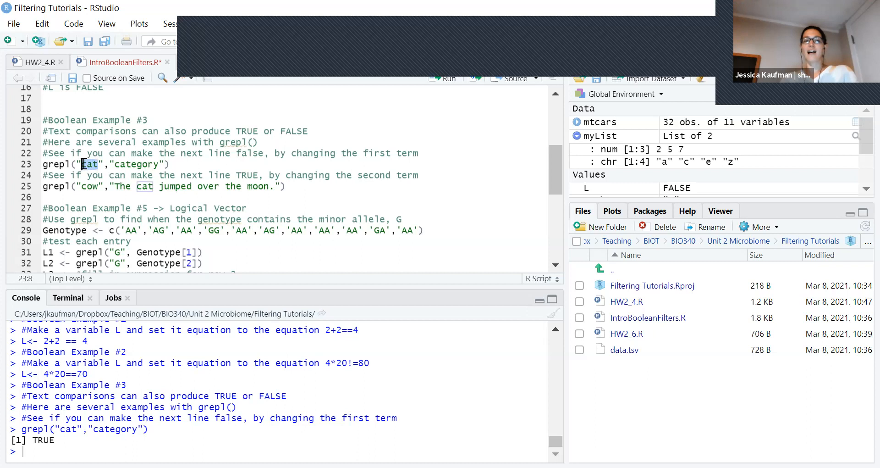
pyautogui.write('dog')
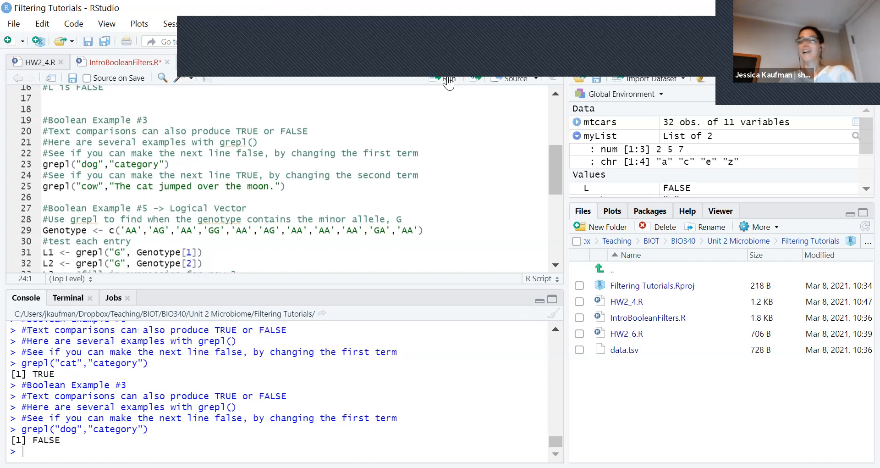
pyautogui.moveTo(447, 78)
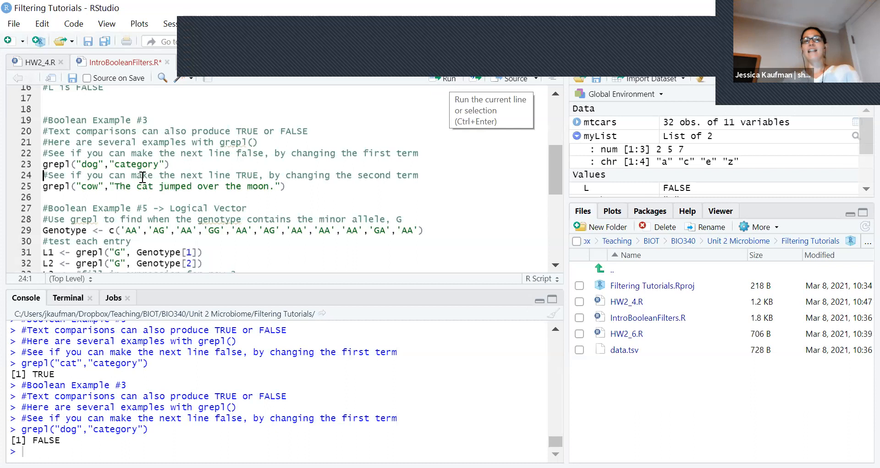
pyautogui.click(145, 186)
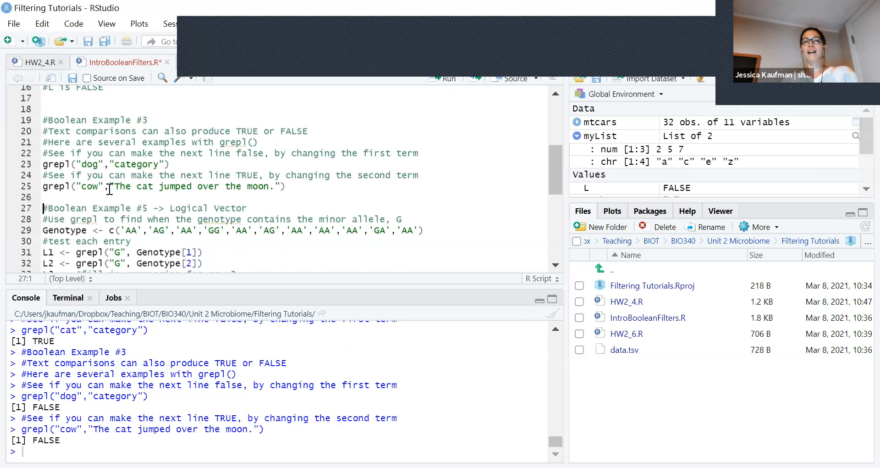
pyautogui.click(145, 185)
pyautogui.write('ow')
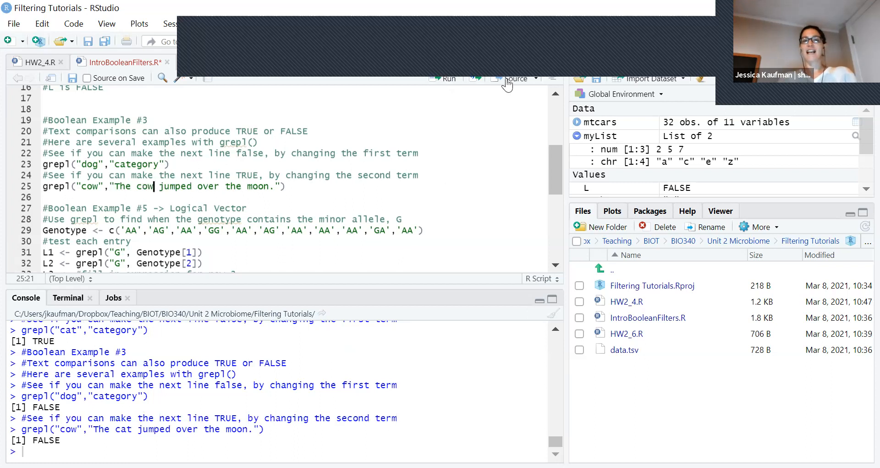
pyautogui.click(448, 78)
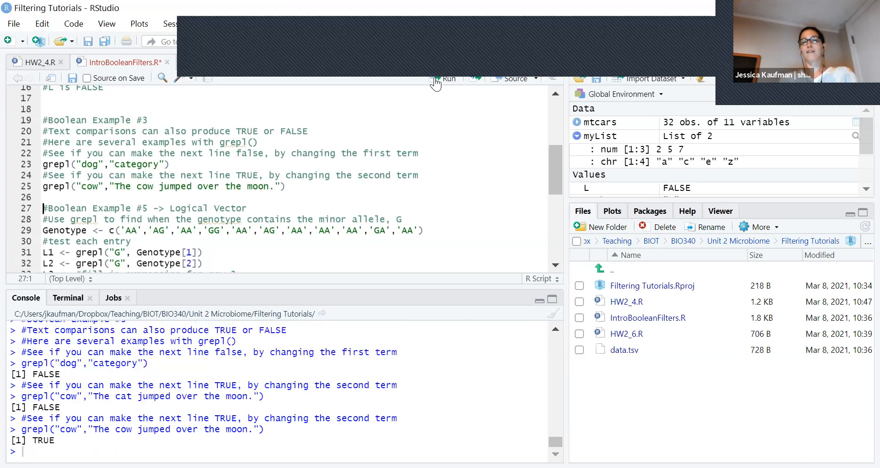
pyautogui.moveTo(393, 132)
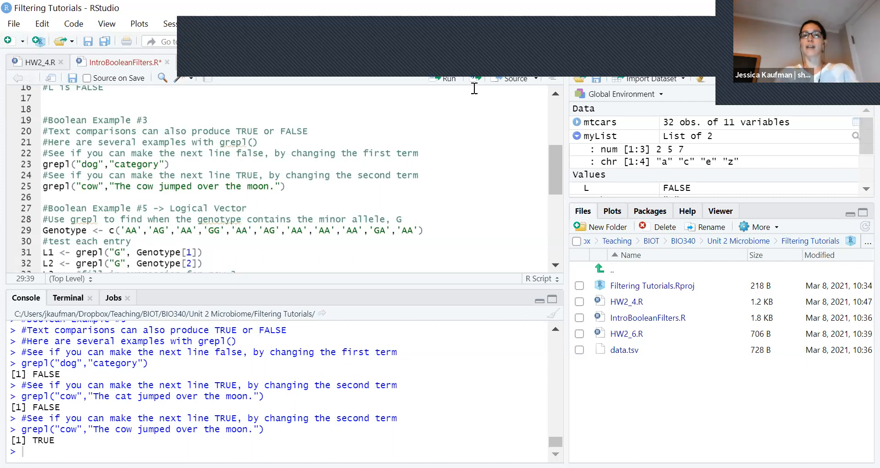
# Step: Run the Genotype, L1 and L2 lines, then complete L3 using index 3
pyautogui.click(448, 78)
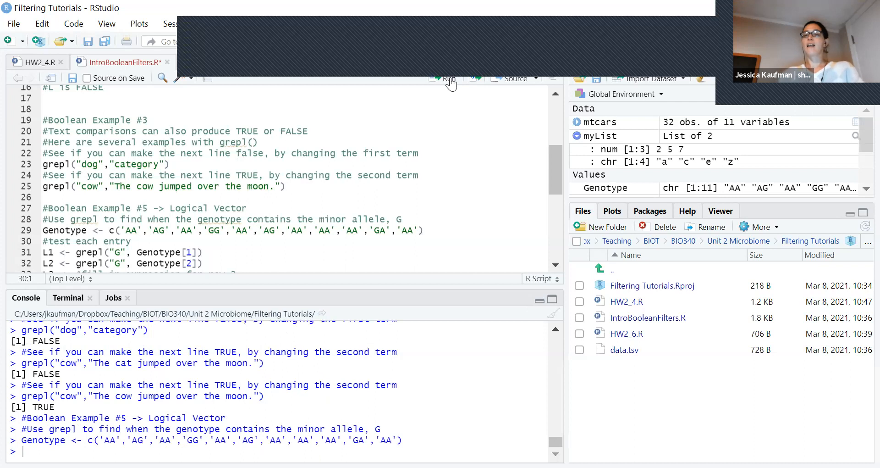
pyautogui.moveTo(448, 79)
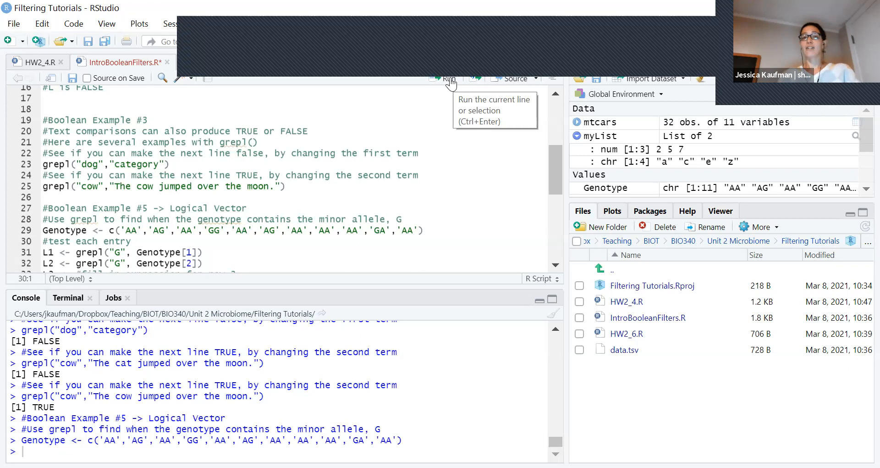
pyautogui.click(447, 78)
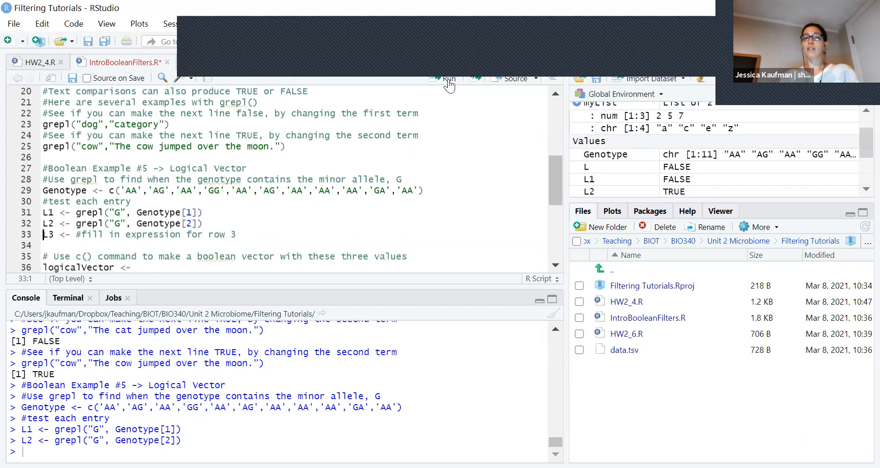
pyautogui.moveTo(162, 190)
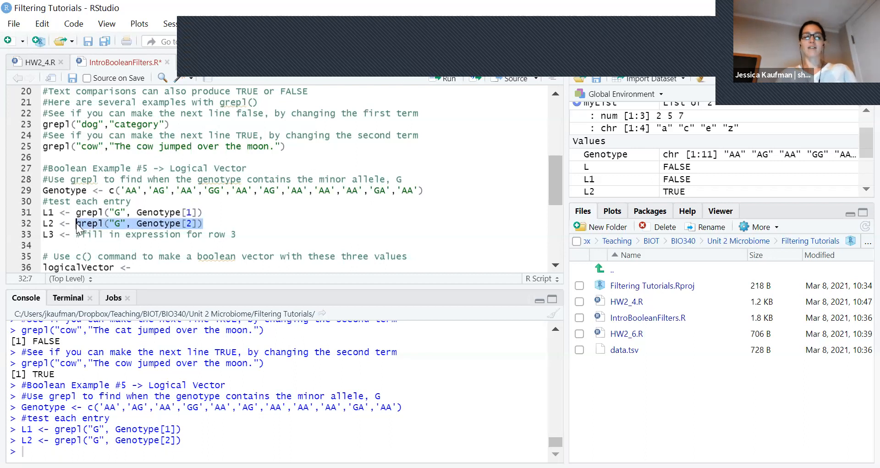
pyautogui.click(96, 235)
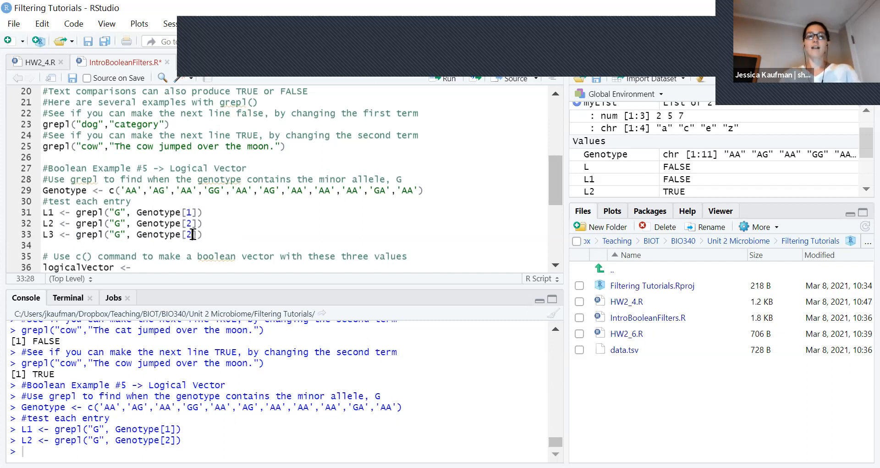
pyautogui.write('3')
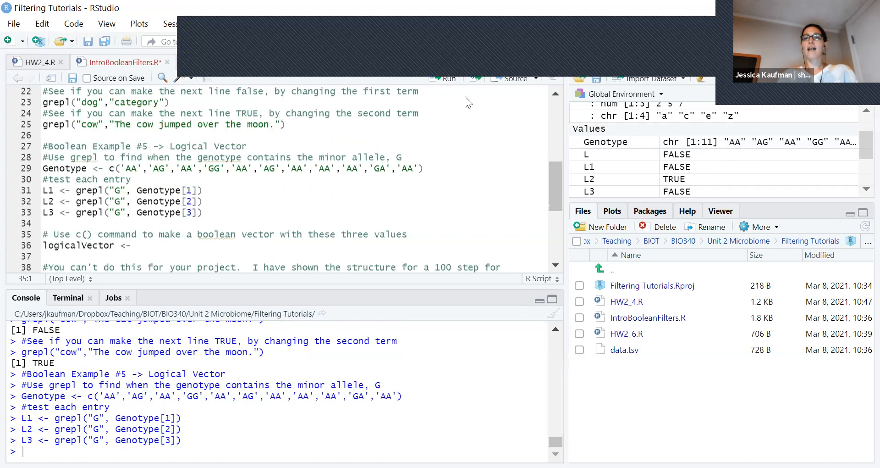
pyautogui.moveTo(804, 139)
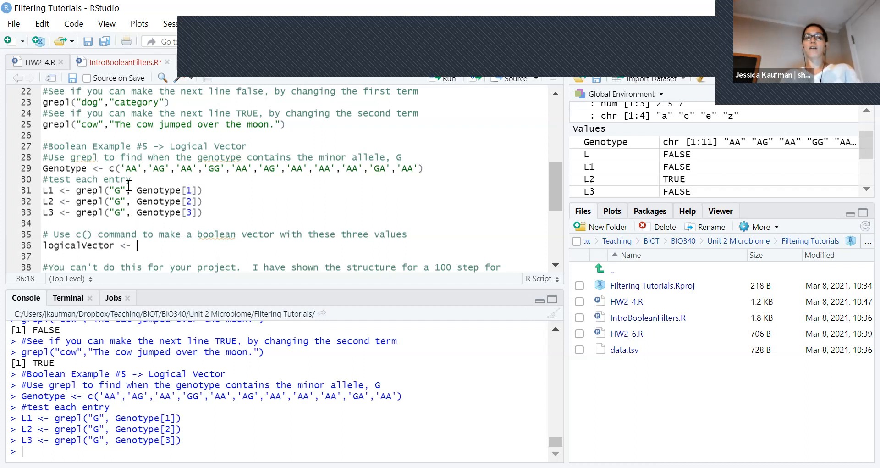
pyautogui.moveTo(114, 201)
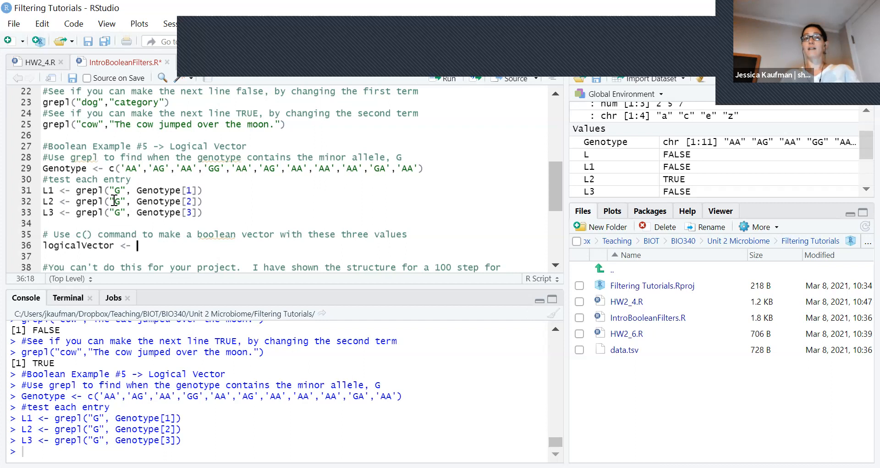
# Step: Assign c(L1,L2,L3) to logicalVector, dismissing the file save error
pyautogui.write('c')
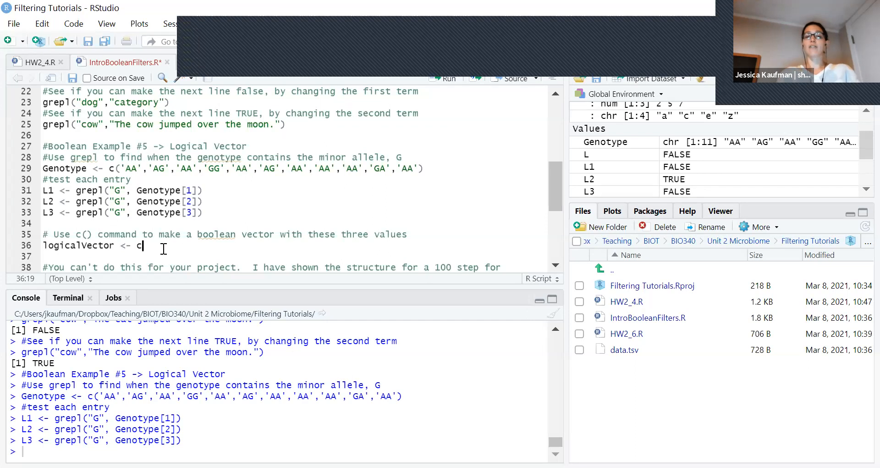
pyautogui.write('()')
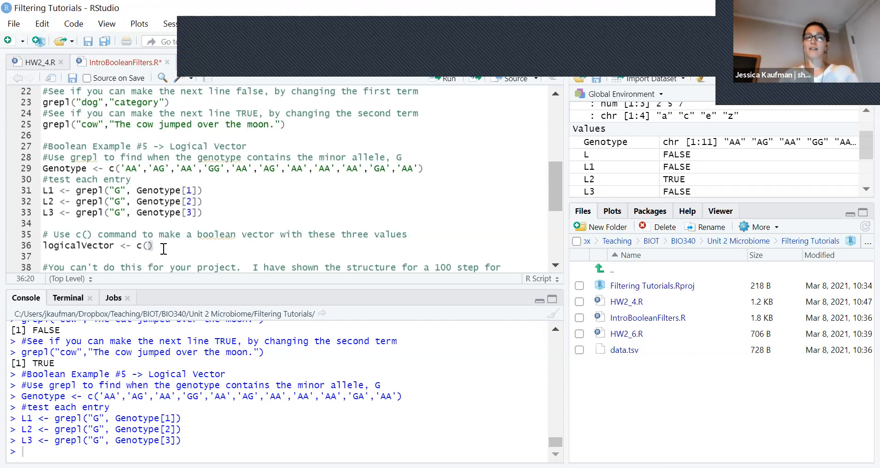
pyautogui.write('L1,')
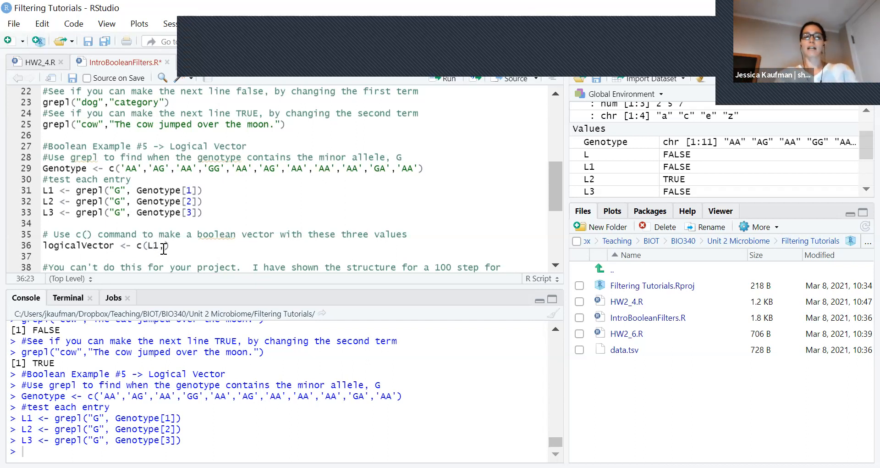
pyautogui.write(',L2,L3')
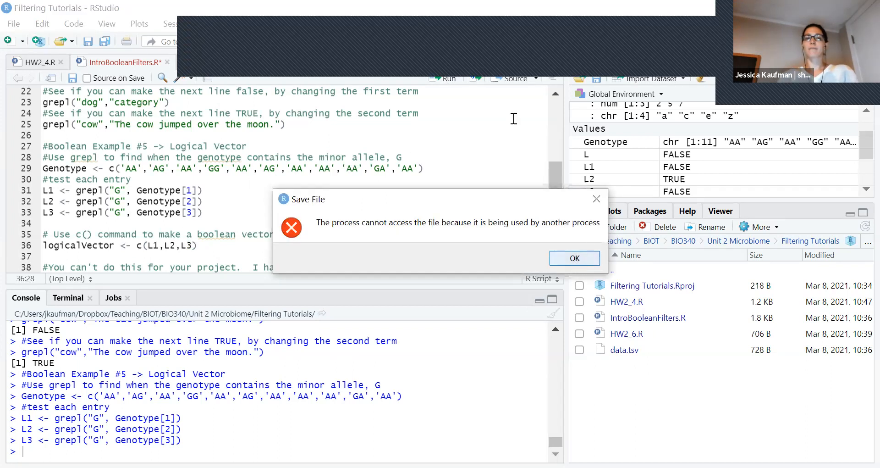
pyautogui.click(574, 258)
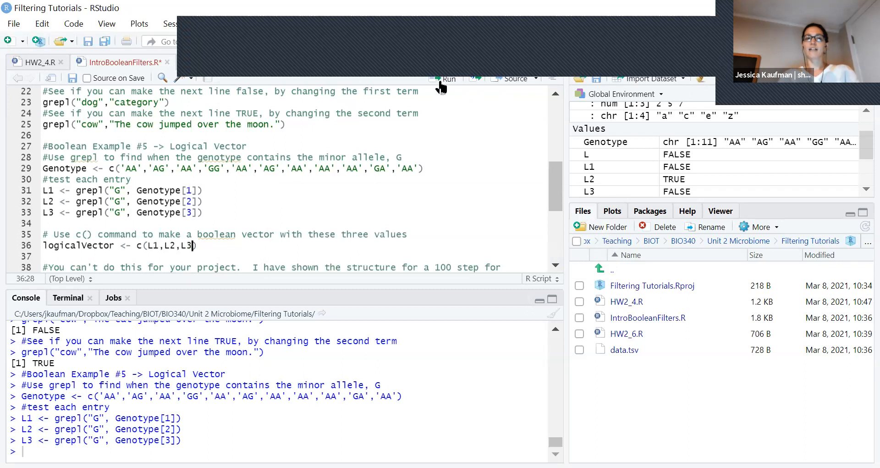
# Step: Run the logicalVector line, giving FALSE TRUE FALSE
pyautogui.click(447, 78)
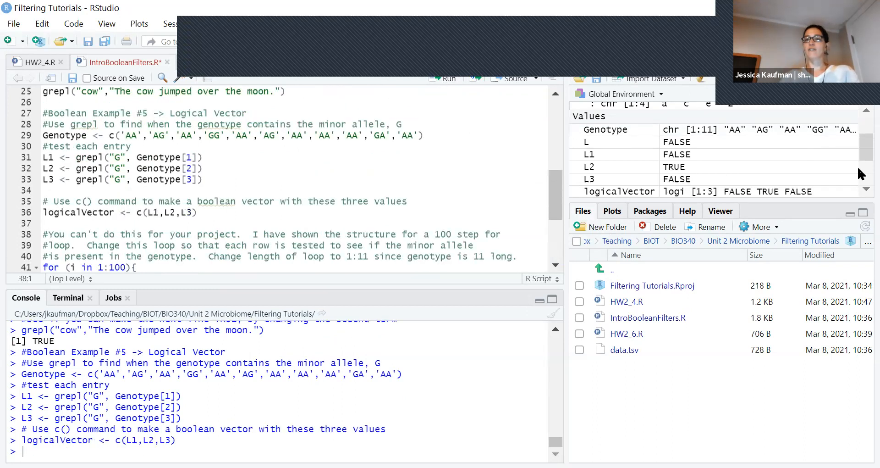
pyautogui.scroll(-3)
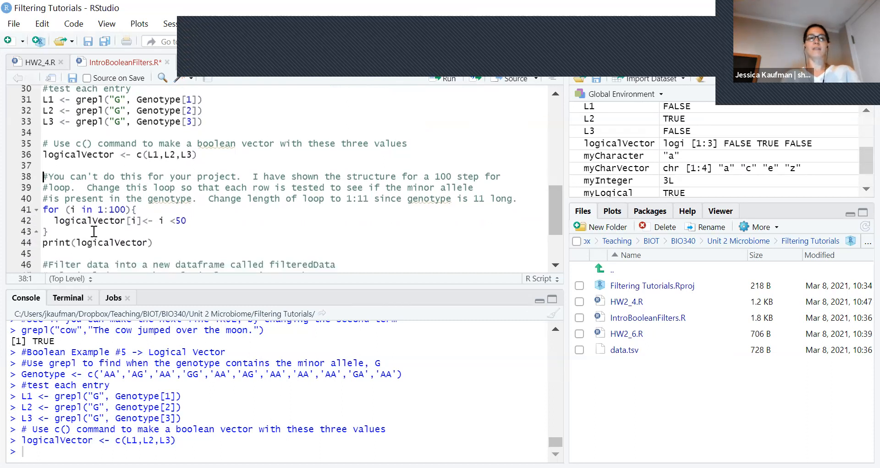
pyautogui.click(121, 210)
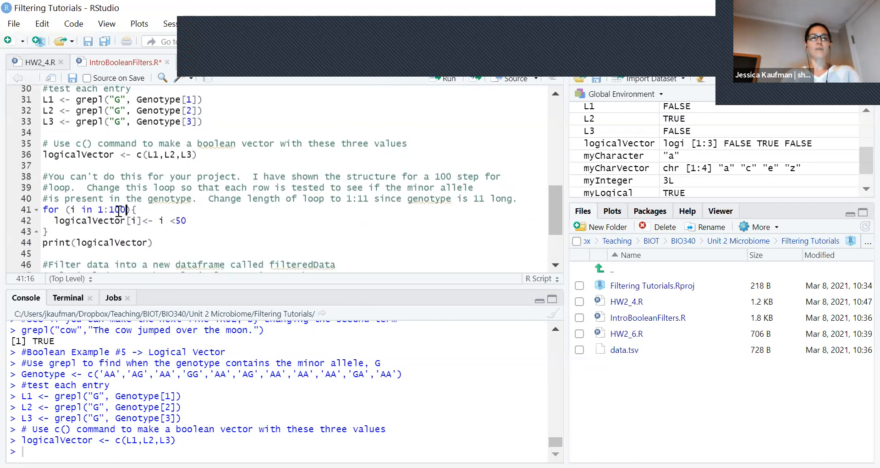
# Step: Make the loop cover 1:11 and assign grepl("G", Genotype[i]) to each logicalVector entry
pyautogui.doubleClick(118, 209)
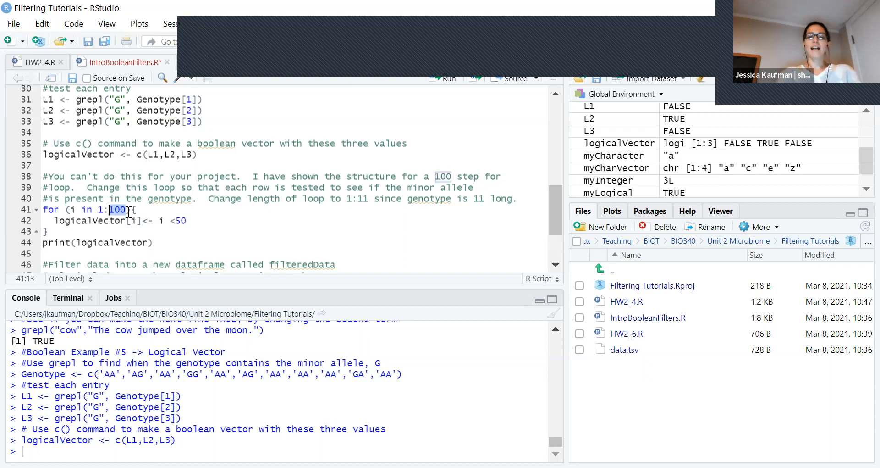
pyautogui.write('le')
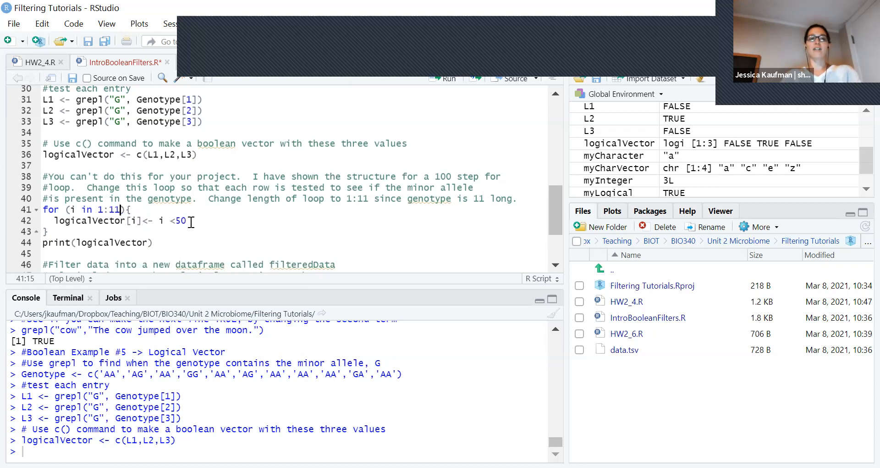
pyautogui.moveTo(158, 220); pyautogui.dragTo(188, 220)
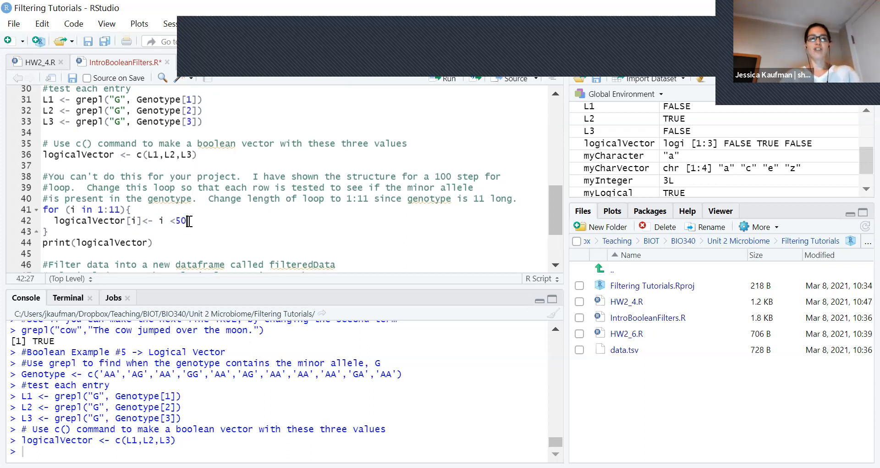
pyautogui.write('grepl("G", Genotype[3])')
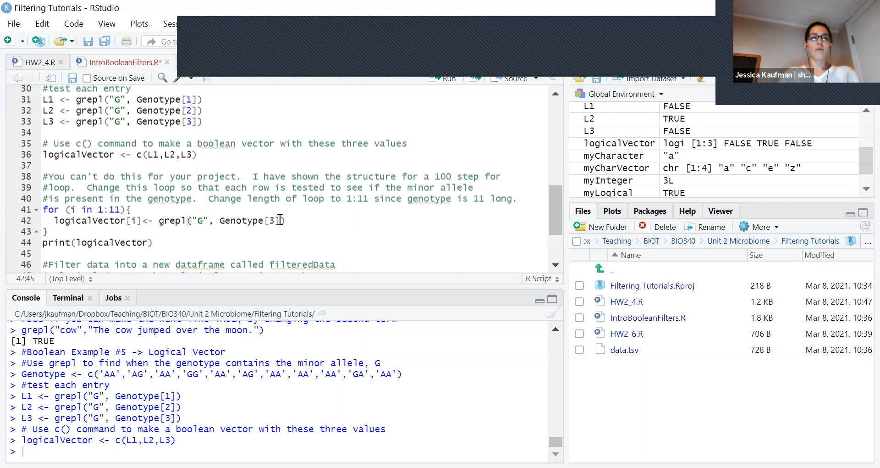
pyautogui.press('BackSpace')
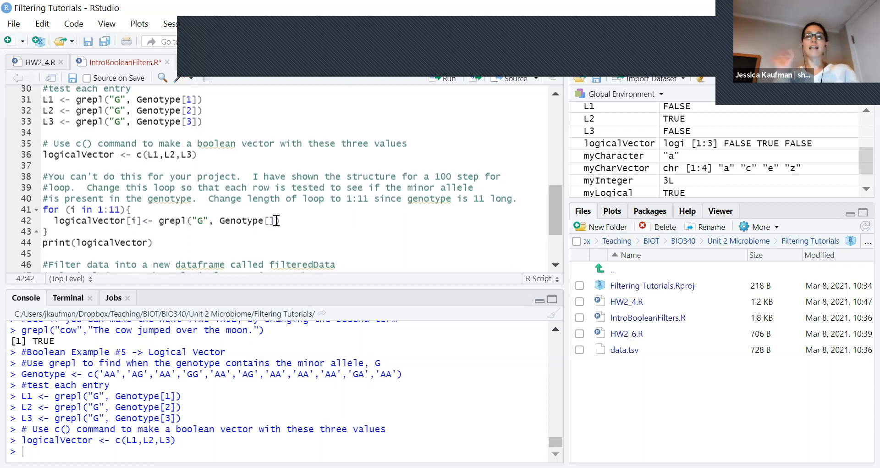
pyautogui.write('i')
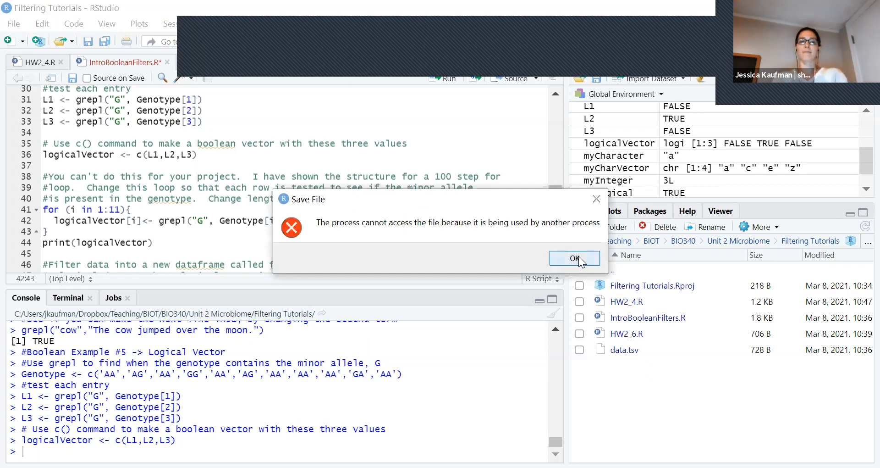
pyautogui.click(573, 258)
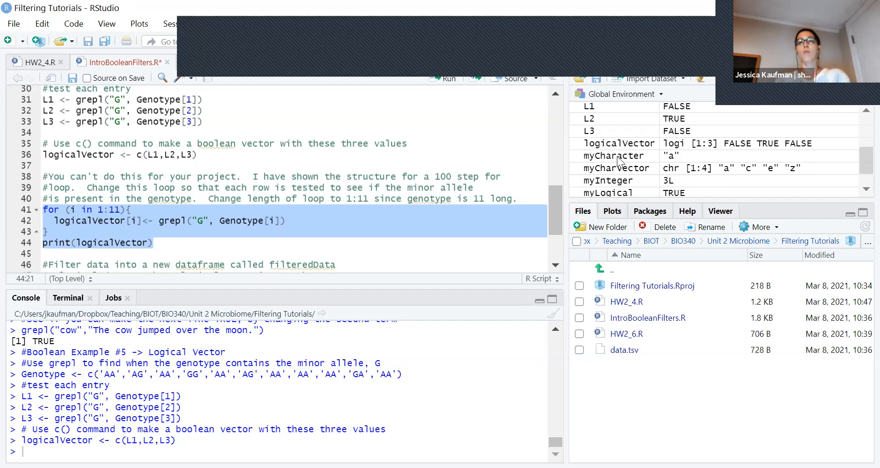
# Step: Run the genotype loop, printing an 11-value TRUE/FALSE logicalVector
pyautogui.click(447, 78)
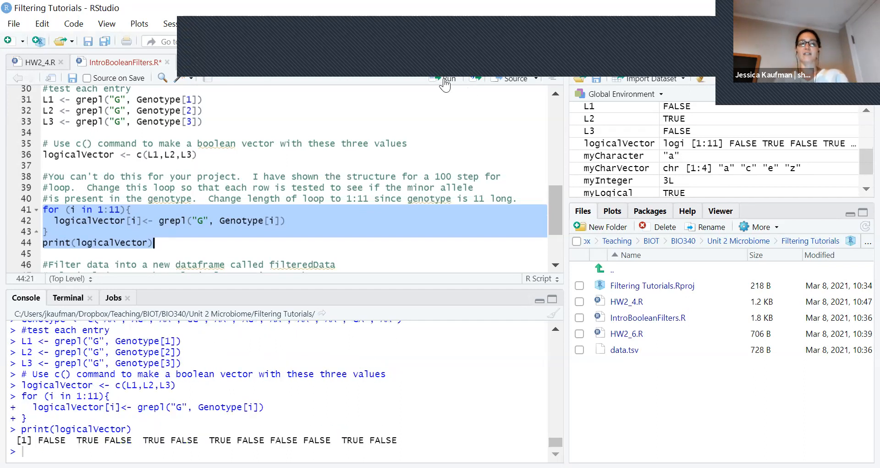
pyautogui.moveTo(446, 87)
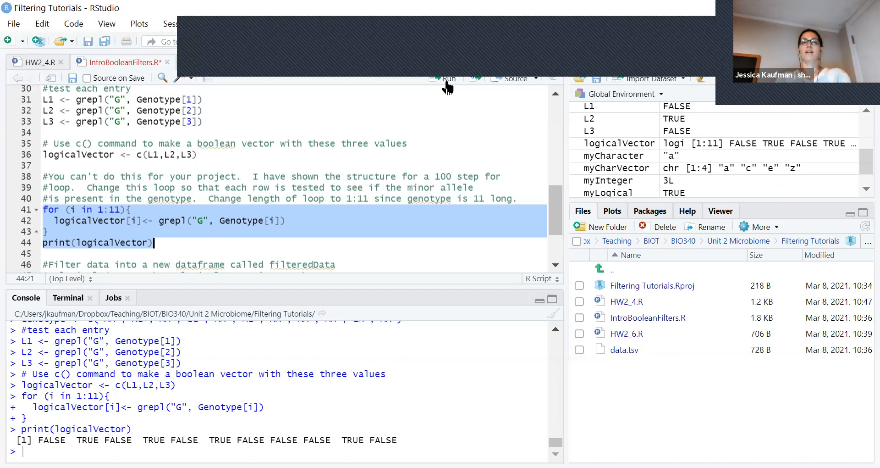
pyautogui.scroll(-3)
pyautogui.write('filteredData<-')
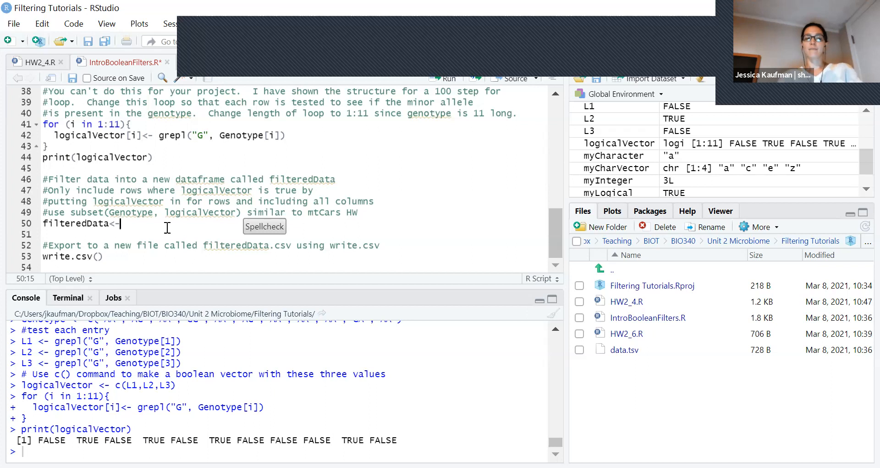
# Step: Run filteredData <- Genotype[logicalVector], yielding four G-containing genotypes
pyautogui.write('Geno')
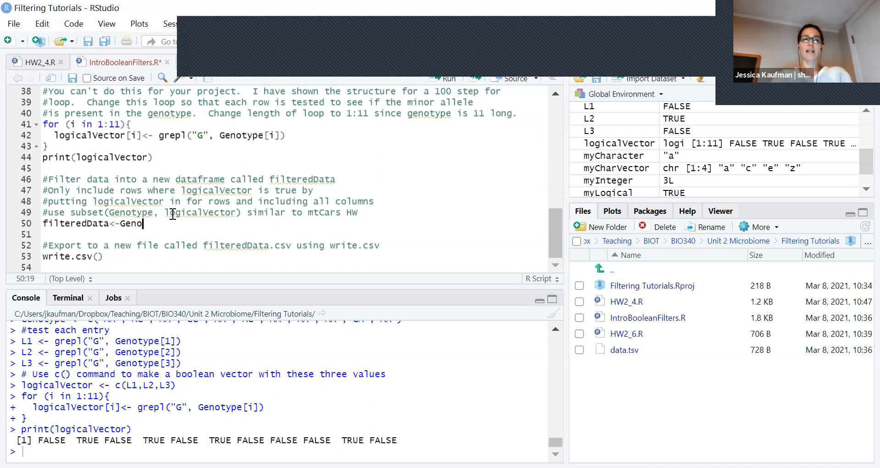
pyautogui.write('type')
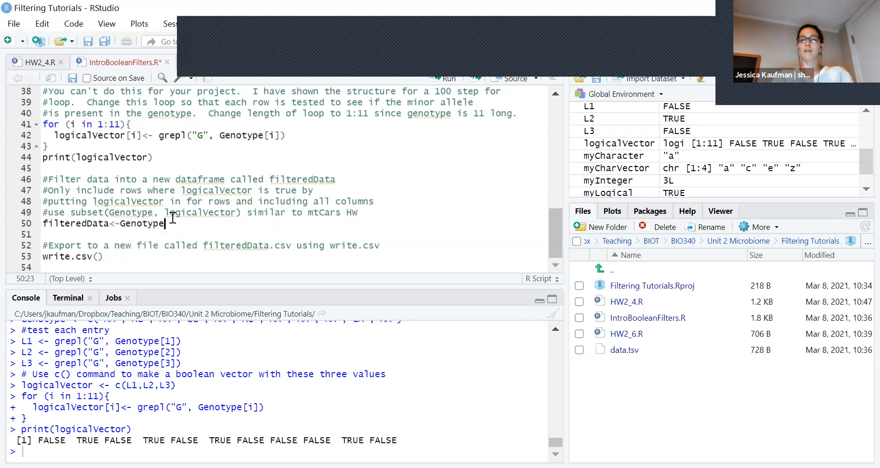
pyautogui.write('[')
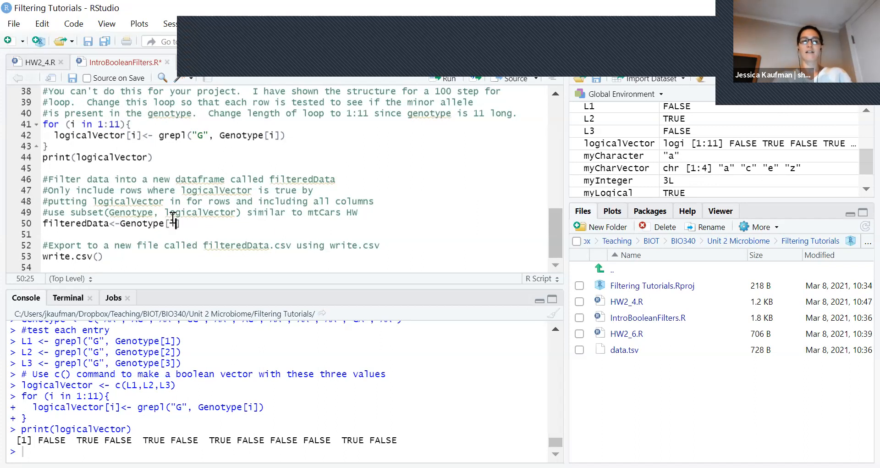
pyautogui.write('logival')
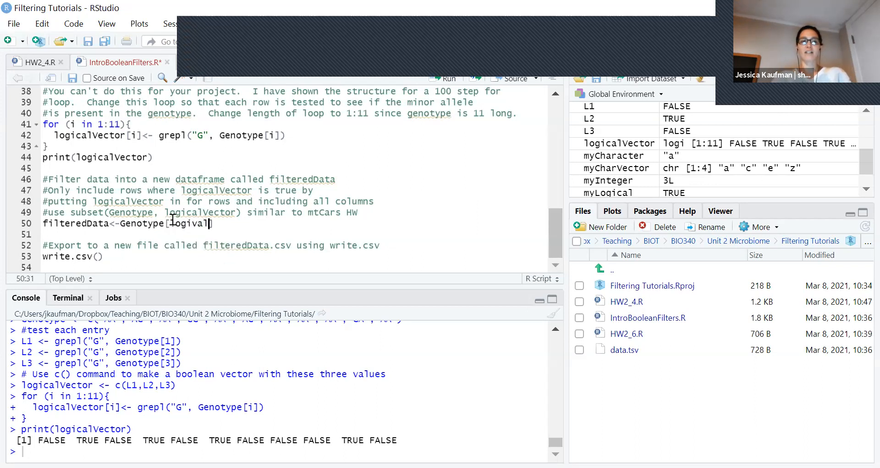
pyautogui.write('logical')
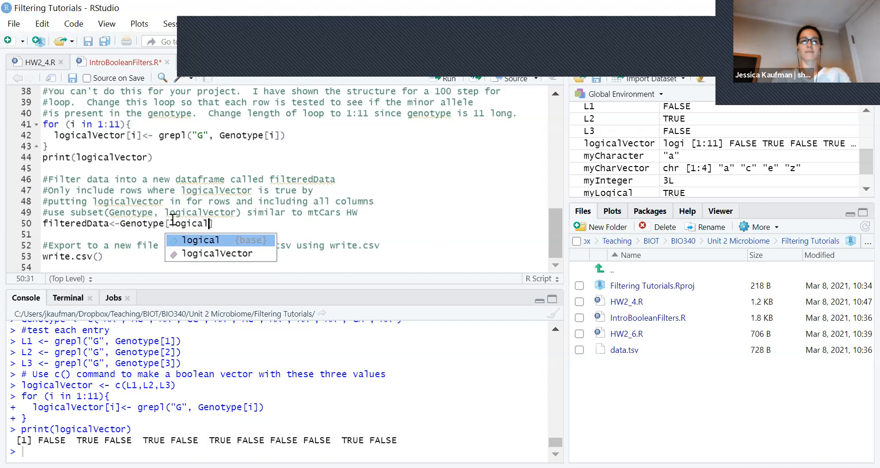
pyautogui.press('Backspace')
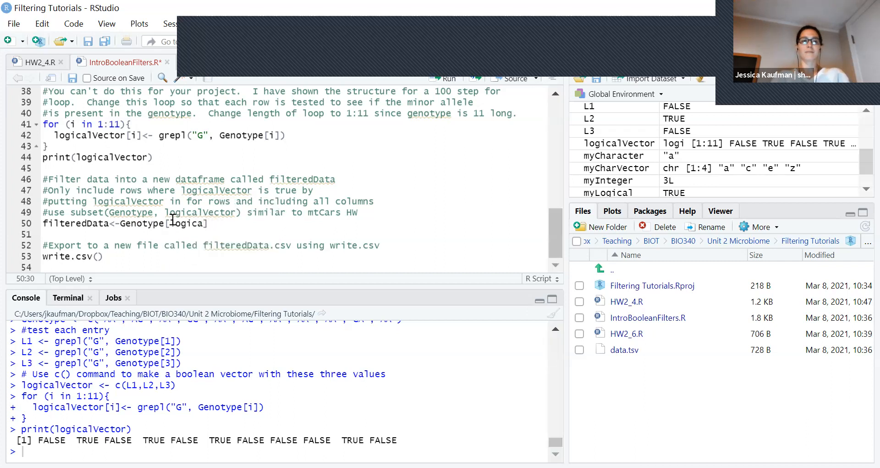
pyautogui.write('lVector')
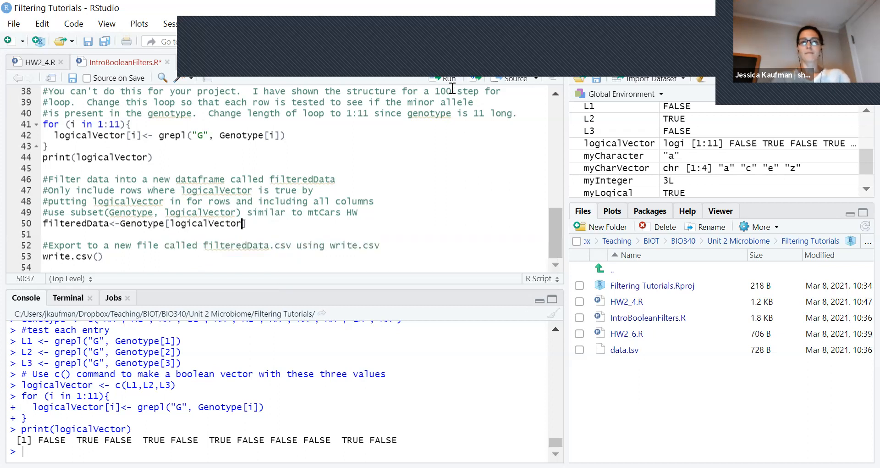
pyautogui.click(448, 78)
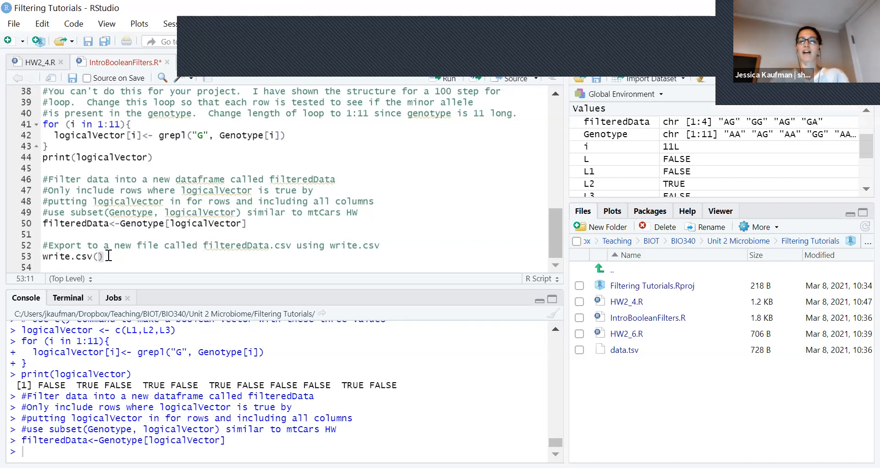
# Step: Run write.csv(filteredData, 'filterGenotypes.csv', row.names = FALSE) to export the subset
pyautogui.write('fil')
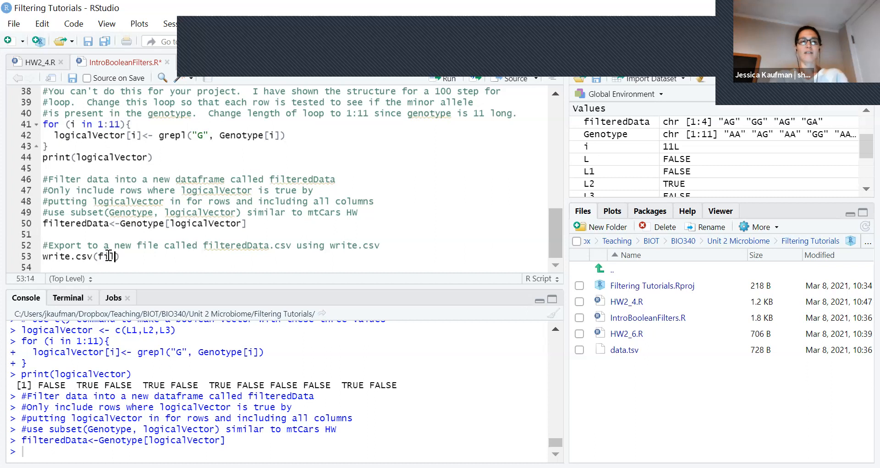
pyautogui.write('tee')
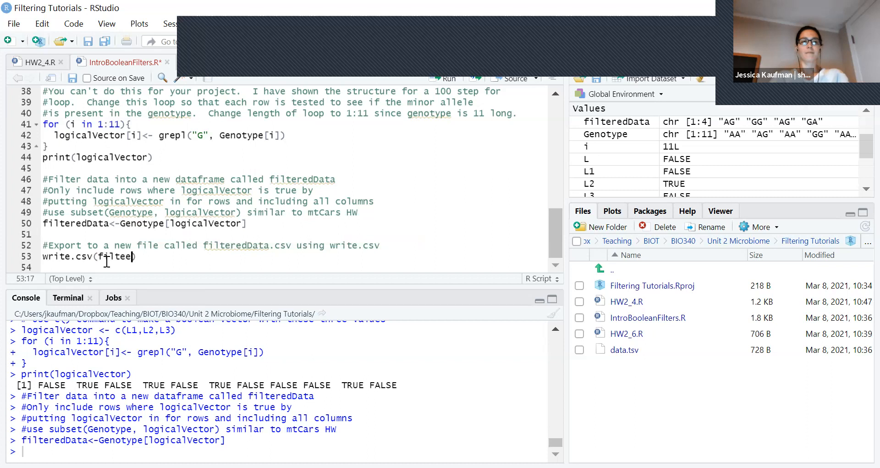
pyautogui.write('redData')
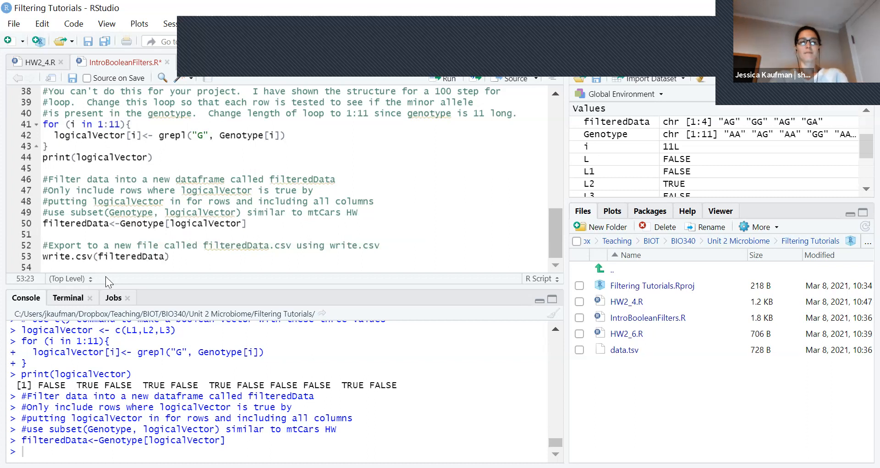
pyautogui.write(", '")
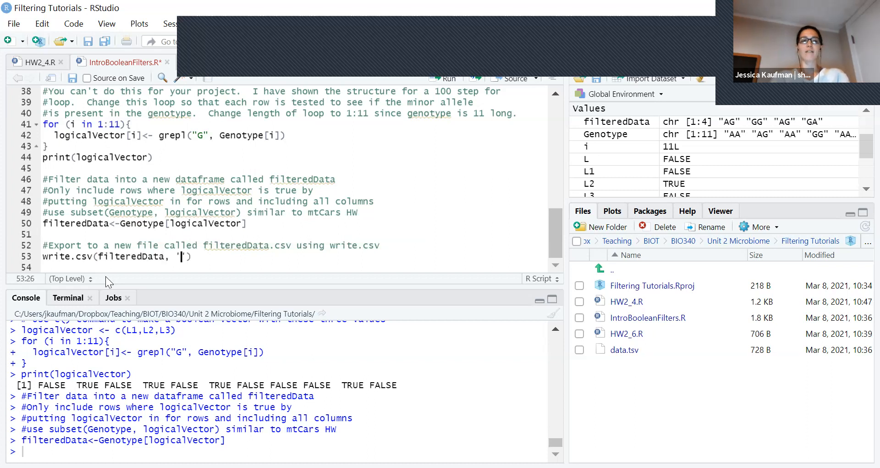
pyautogui.write('filer')
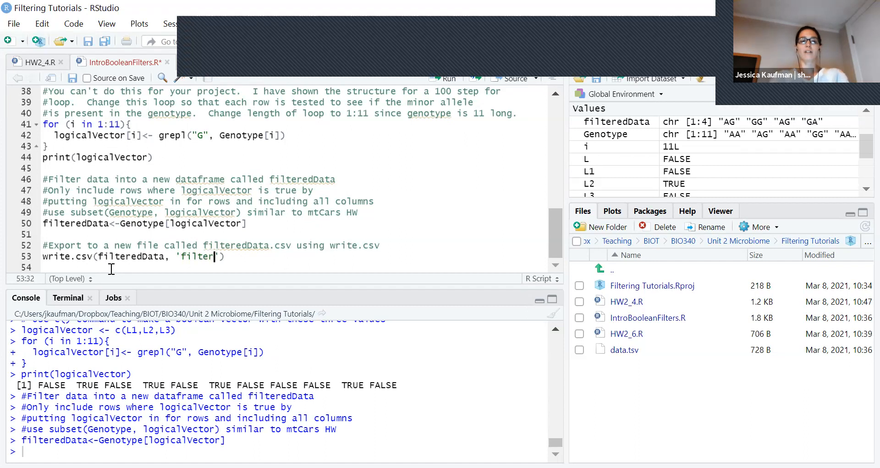
pyautogui.write('Genotypes')
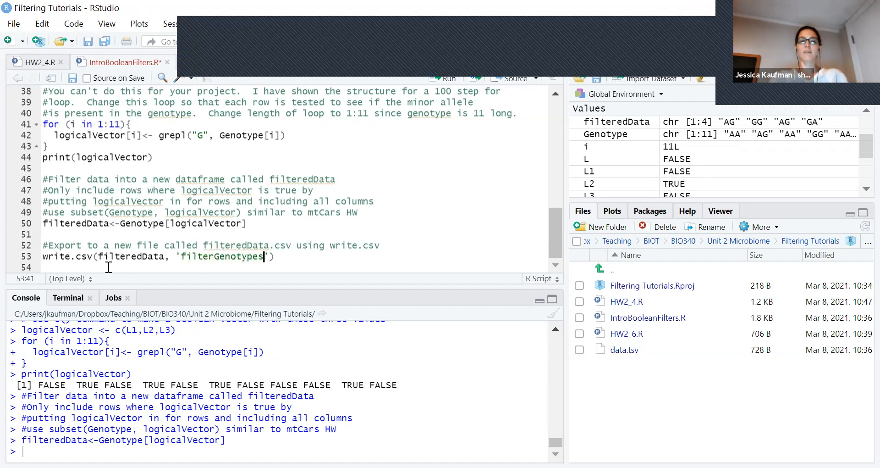
pyautogui.write('.csv')
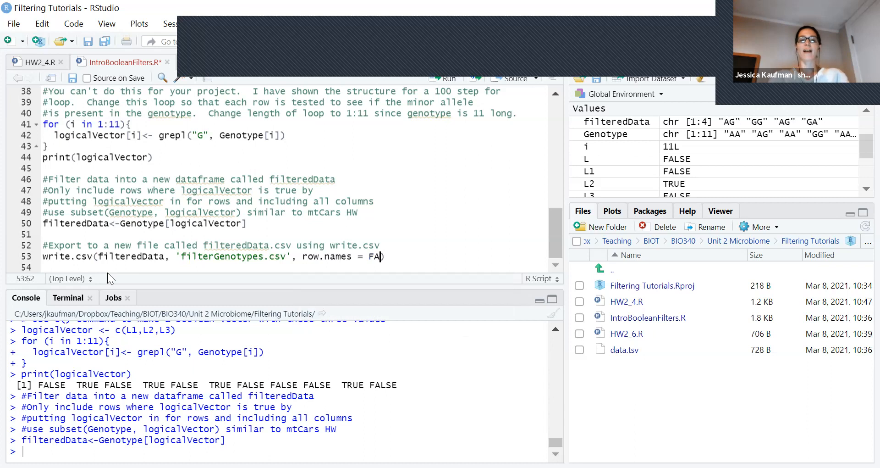
pyautogui.write('LSE')
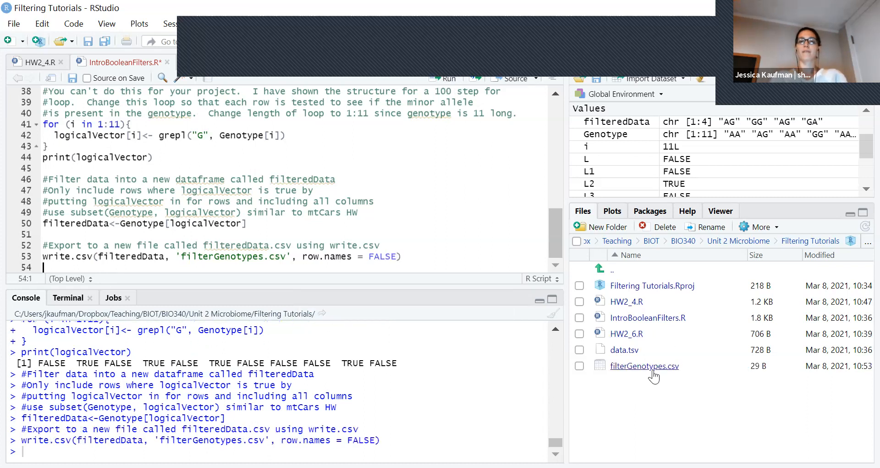
pyautogui.moveTo(675, 378)
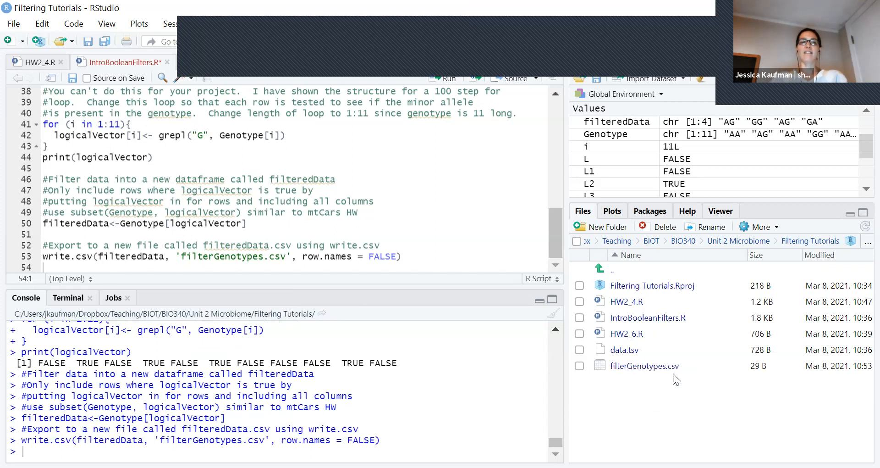
# Step: Open filterGenotypes.csv from the Files pane, showing AG, GG, AG, GA
pyautogui.doubleClick(645, 366)
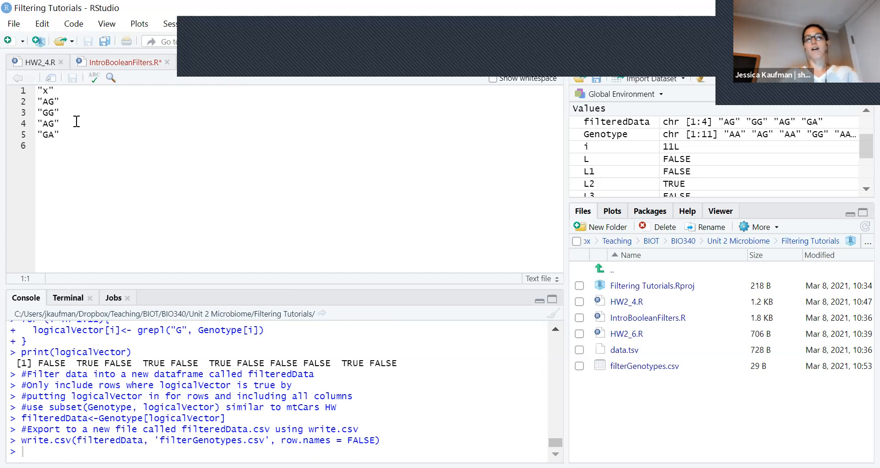
pyautogui.moveTo(267, 65)
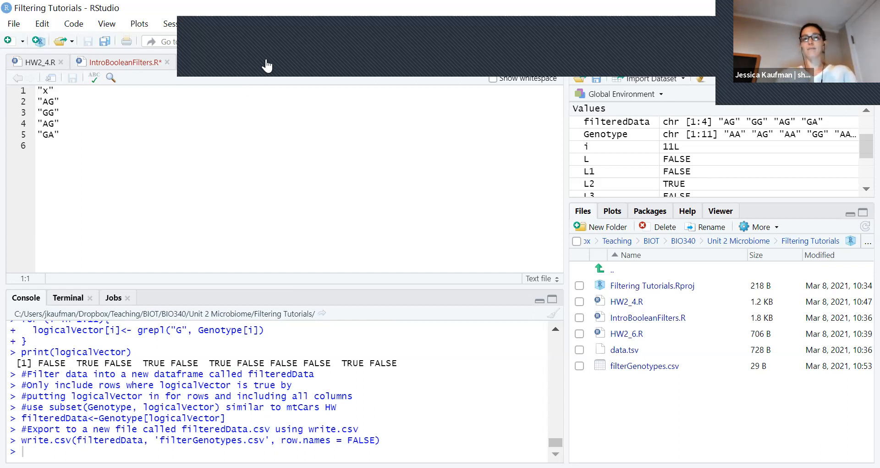